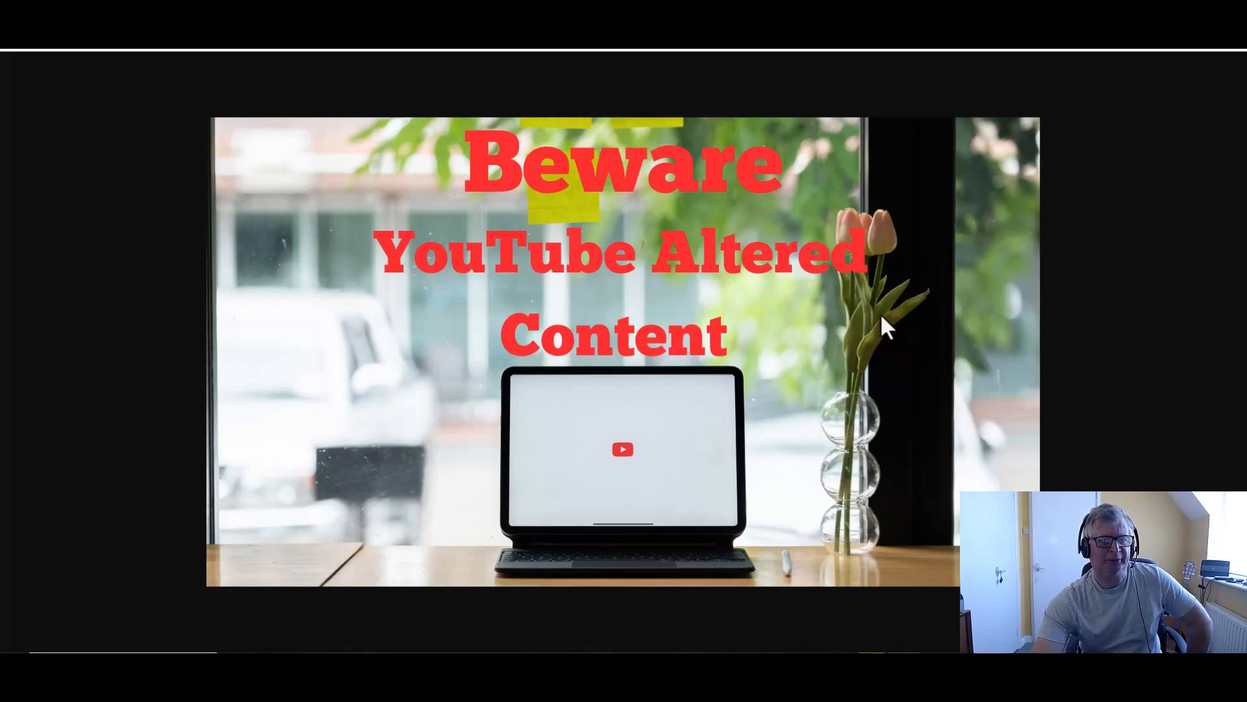
pyautogui.moveTo(816, 318)
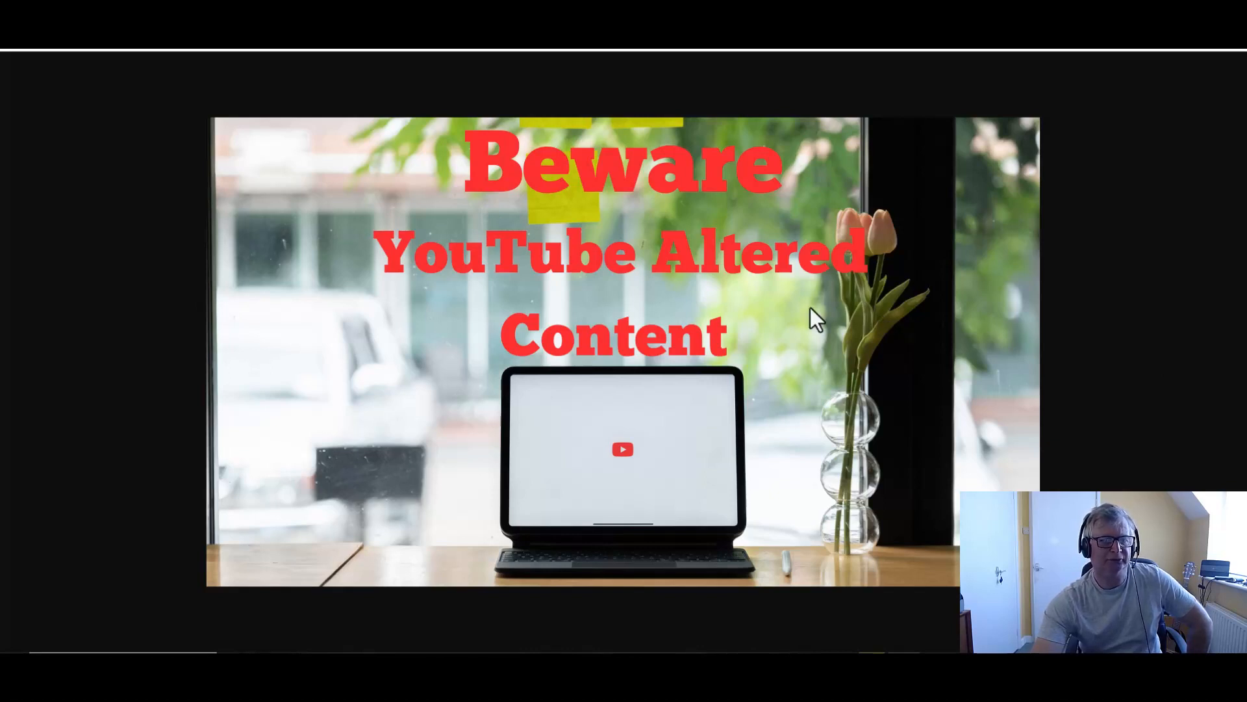
pyautogui.moveTo(424, 127)
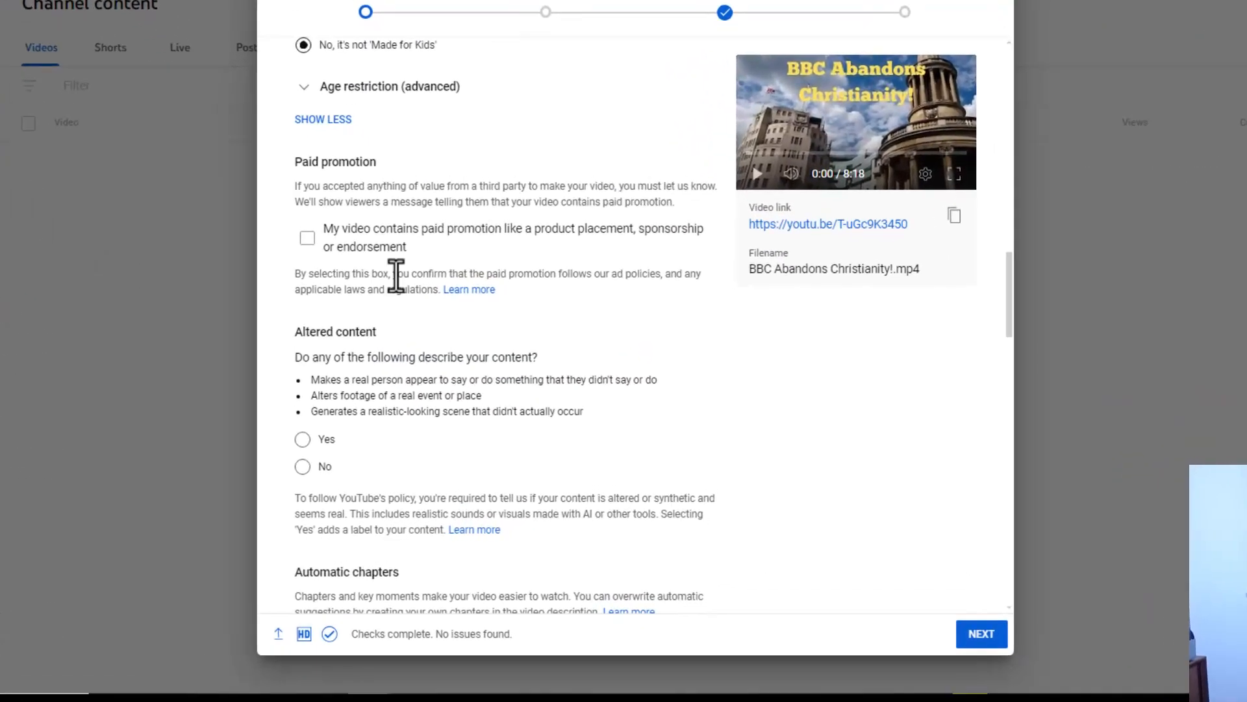
# Answer No to the altered content question for the uploaded video.
pyautogui.scroll(-3)
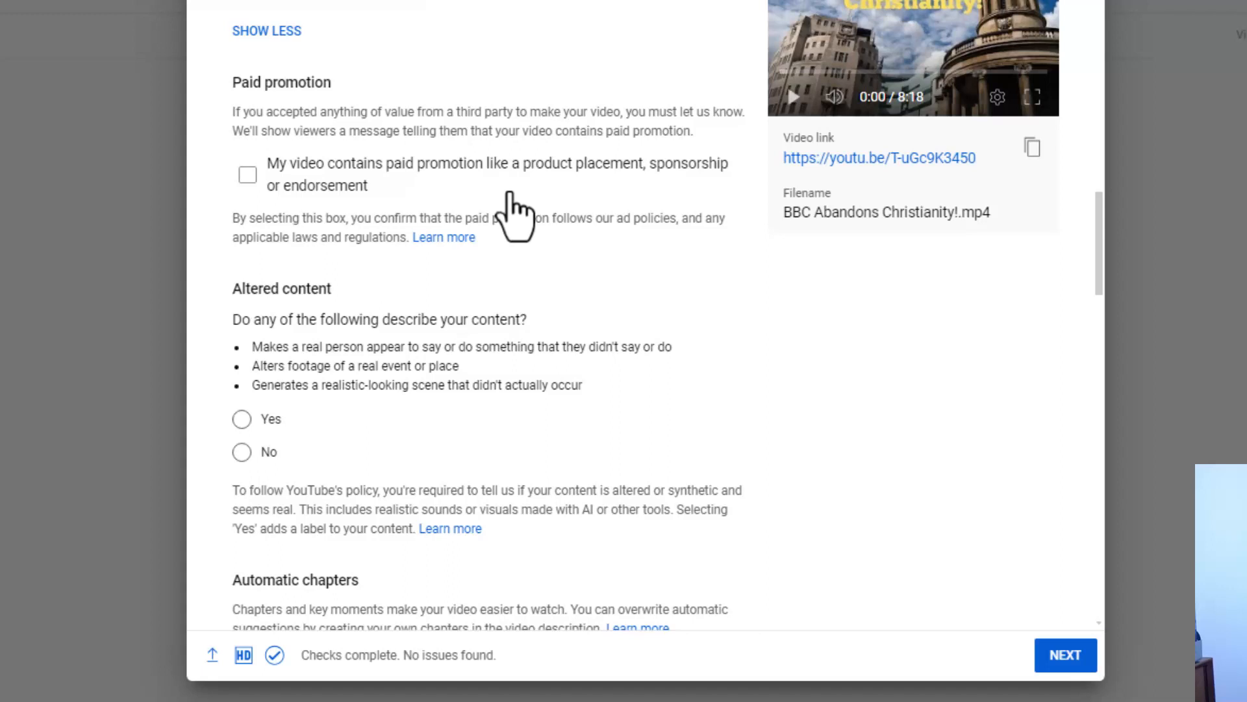
pyautogui.moveTo(310, 318)
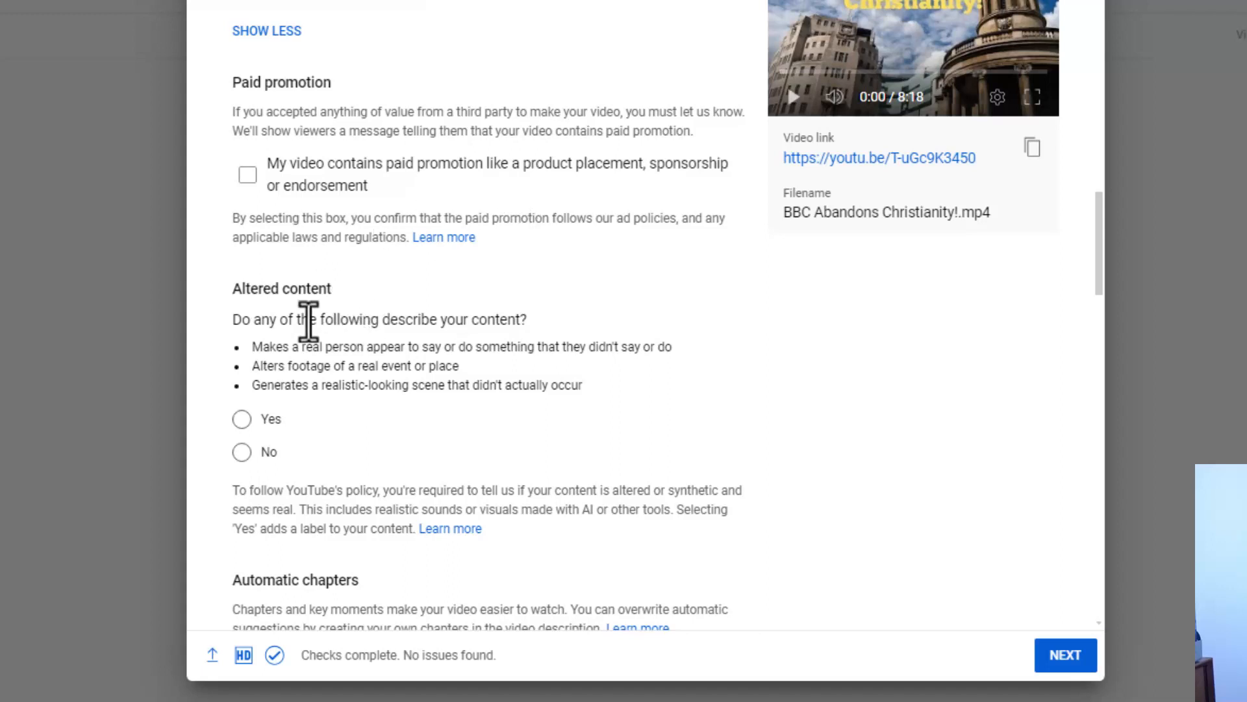
pyautogui.moveTo(334, 330)
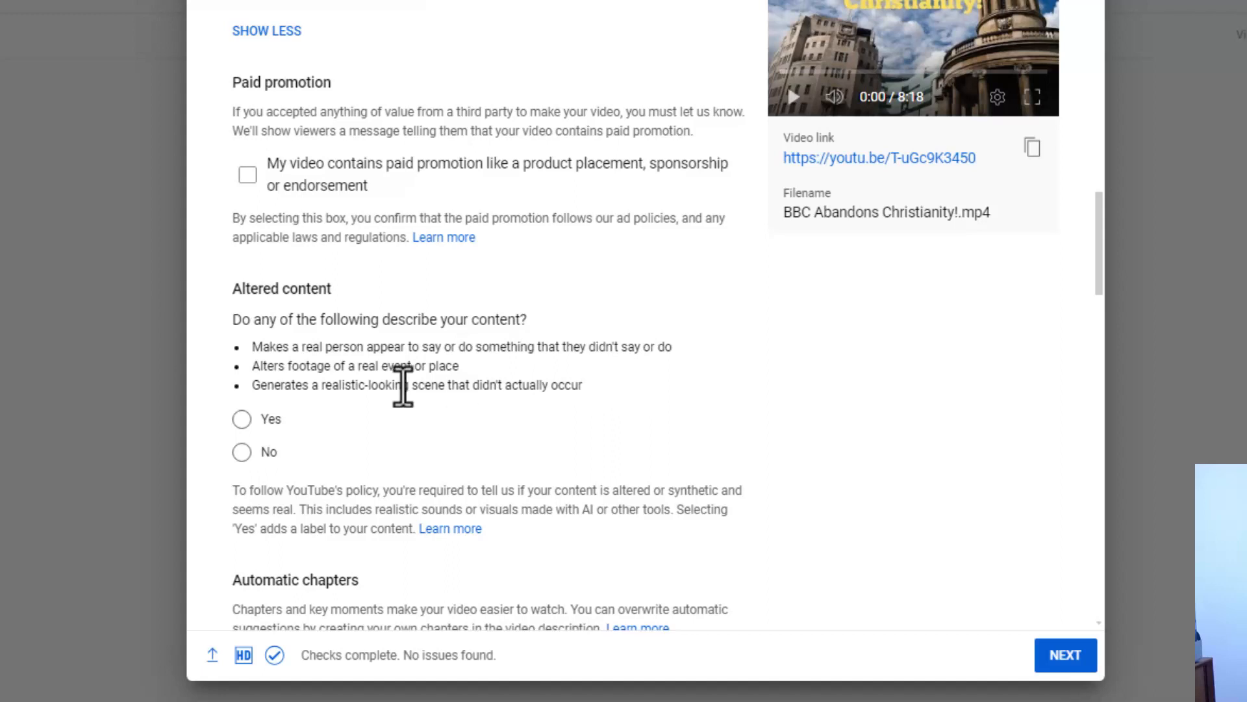
pyautogui.moveTo(465, 385)
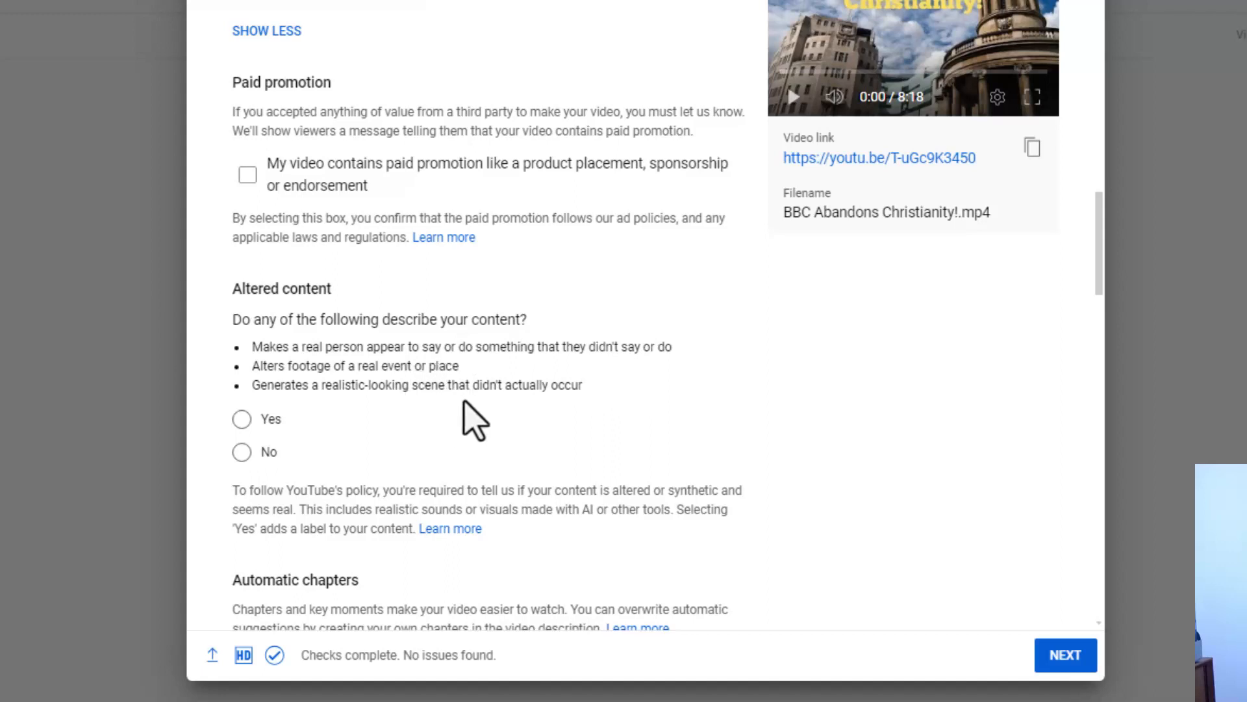
pyautogui.moveTo(340, 419)
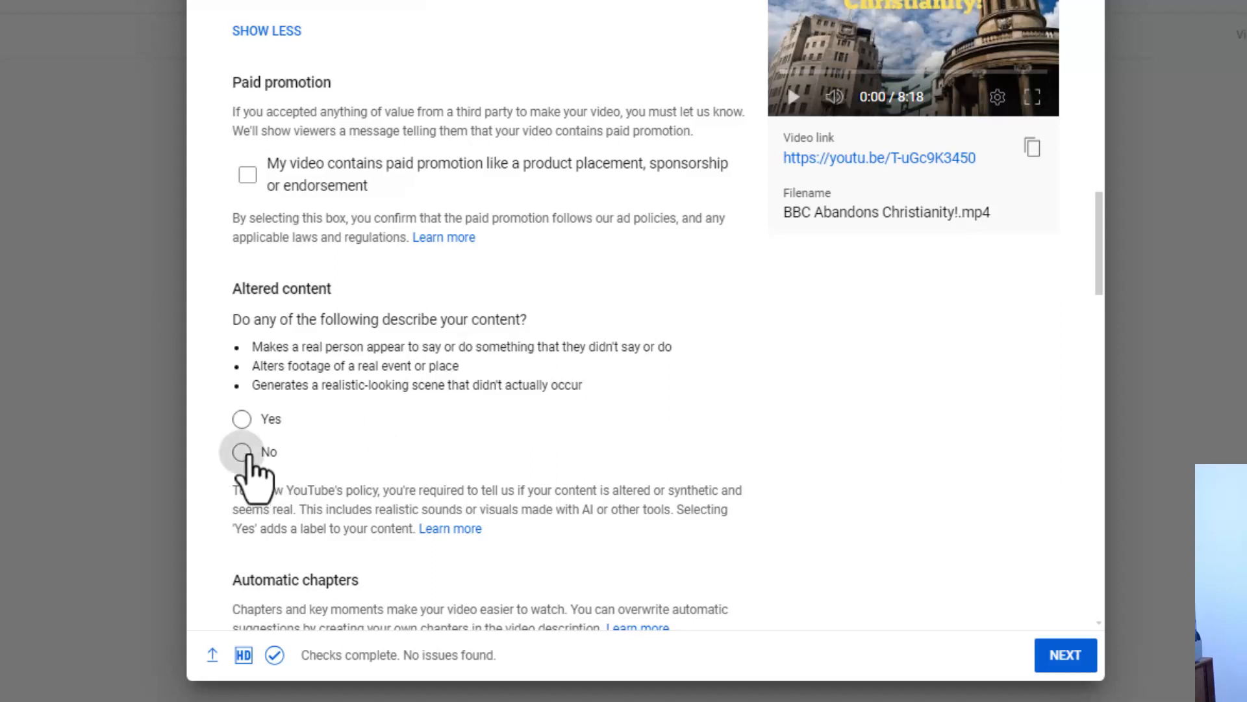
pyautogui.click(242, 451)
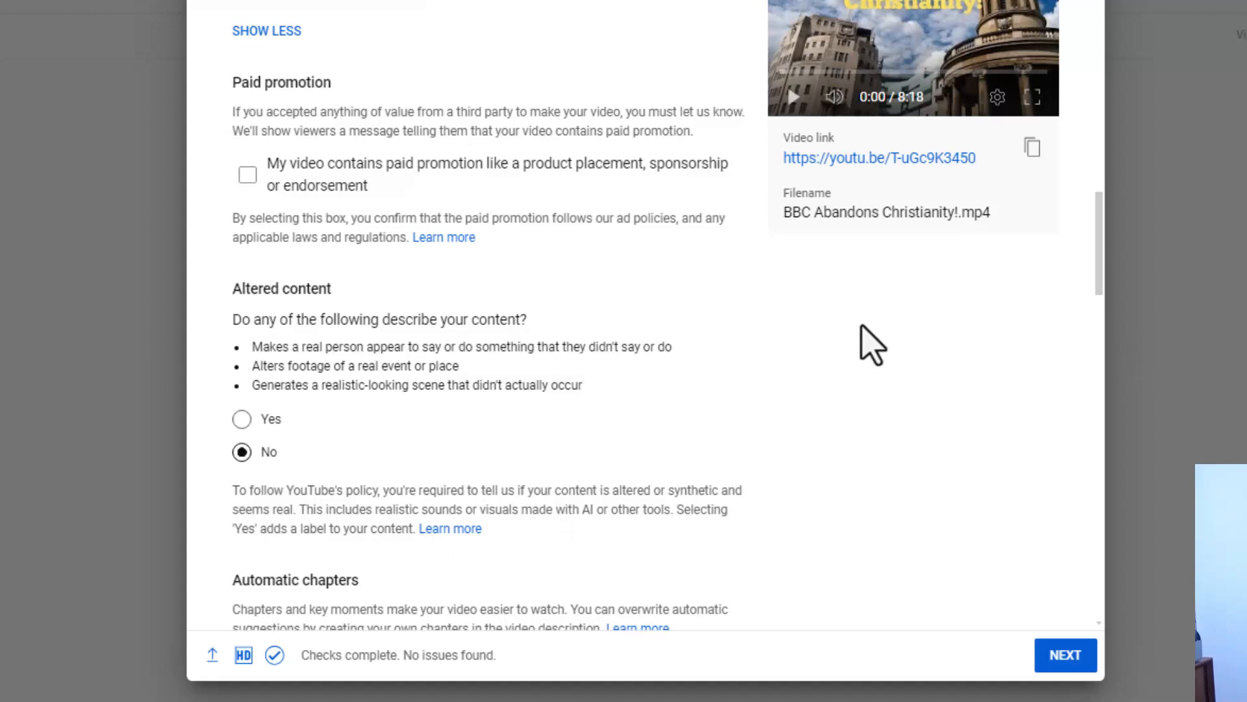
pyautogui.moveTo(795, 374)
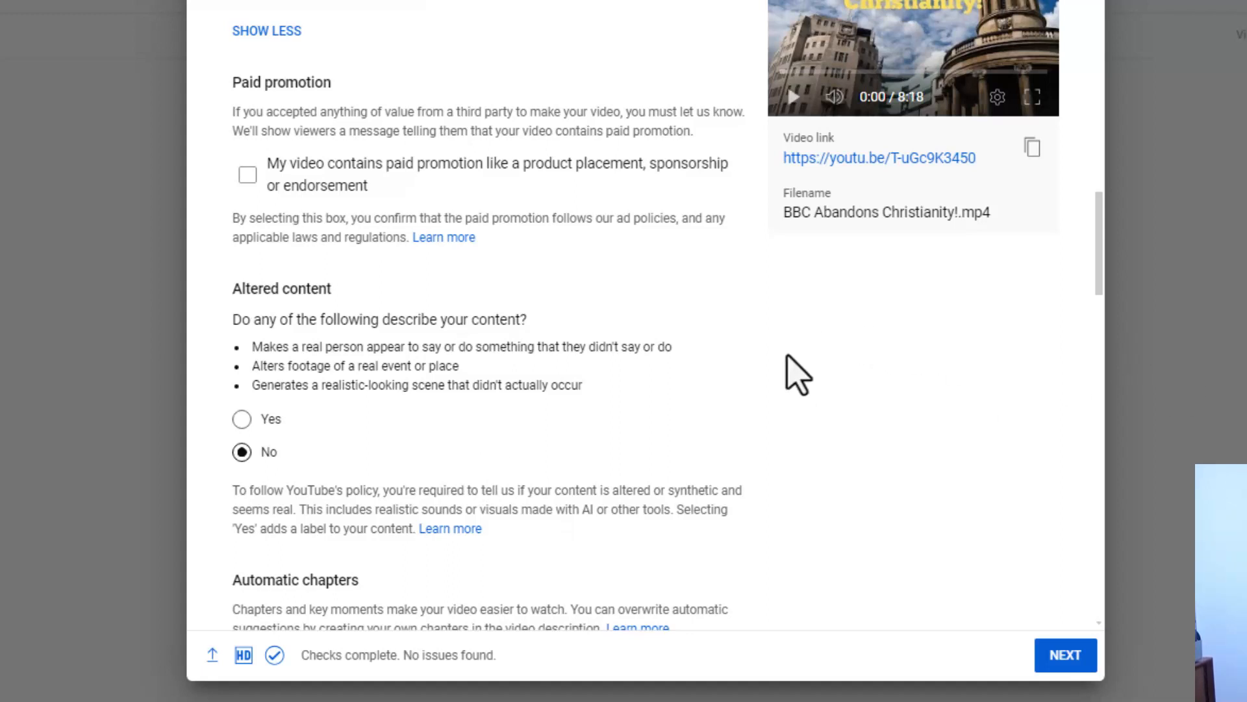
pyautogui.moveTo(580, 334)
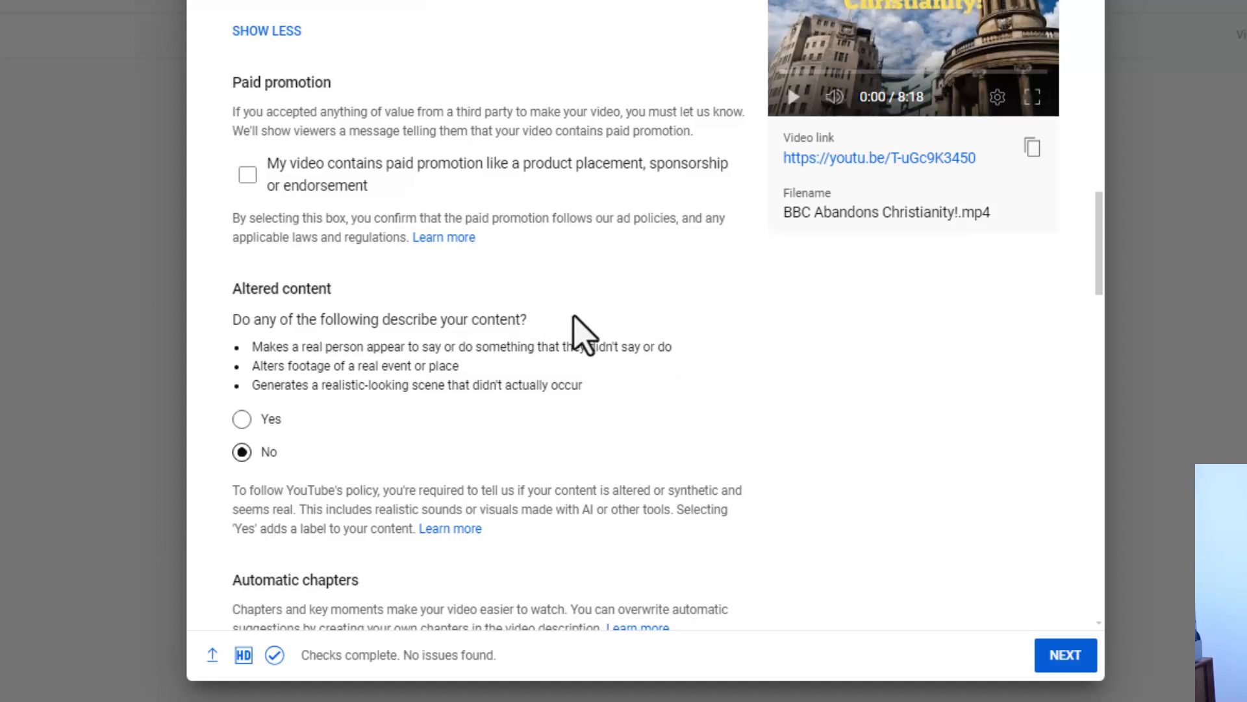
pyautogui.moveTo(611, 311)
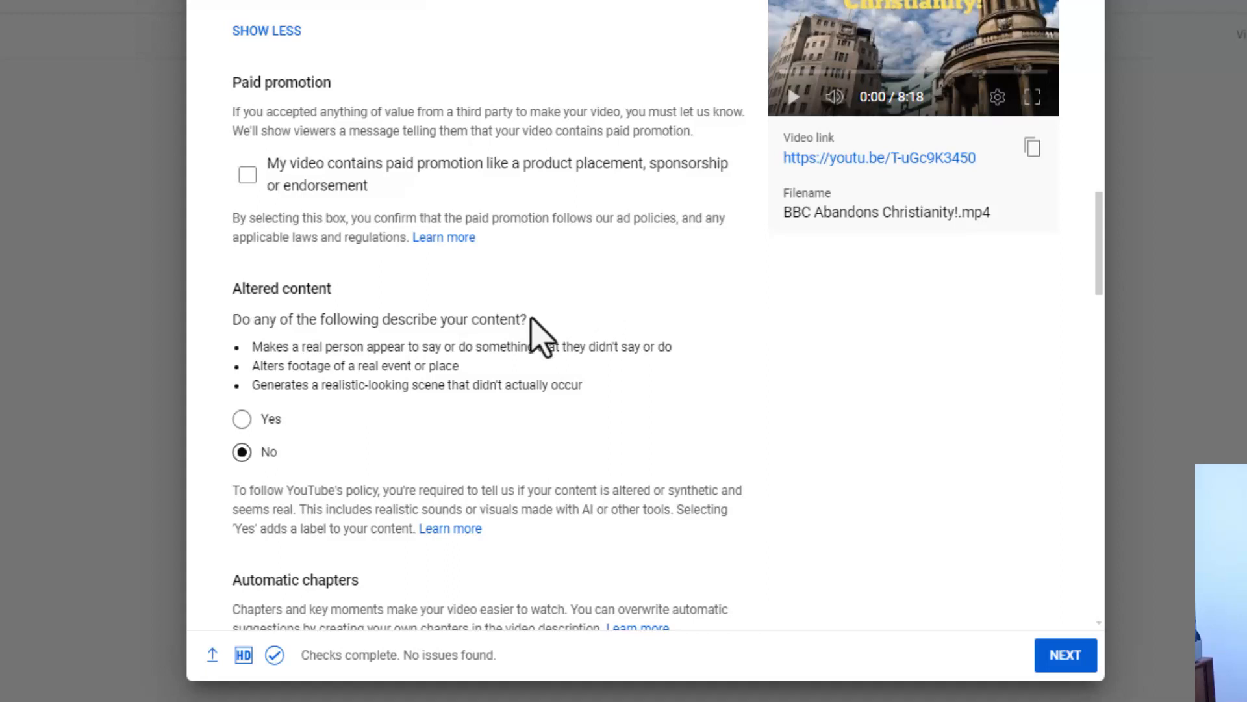
pyautogui.moveTo(521, 354)
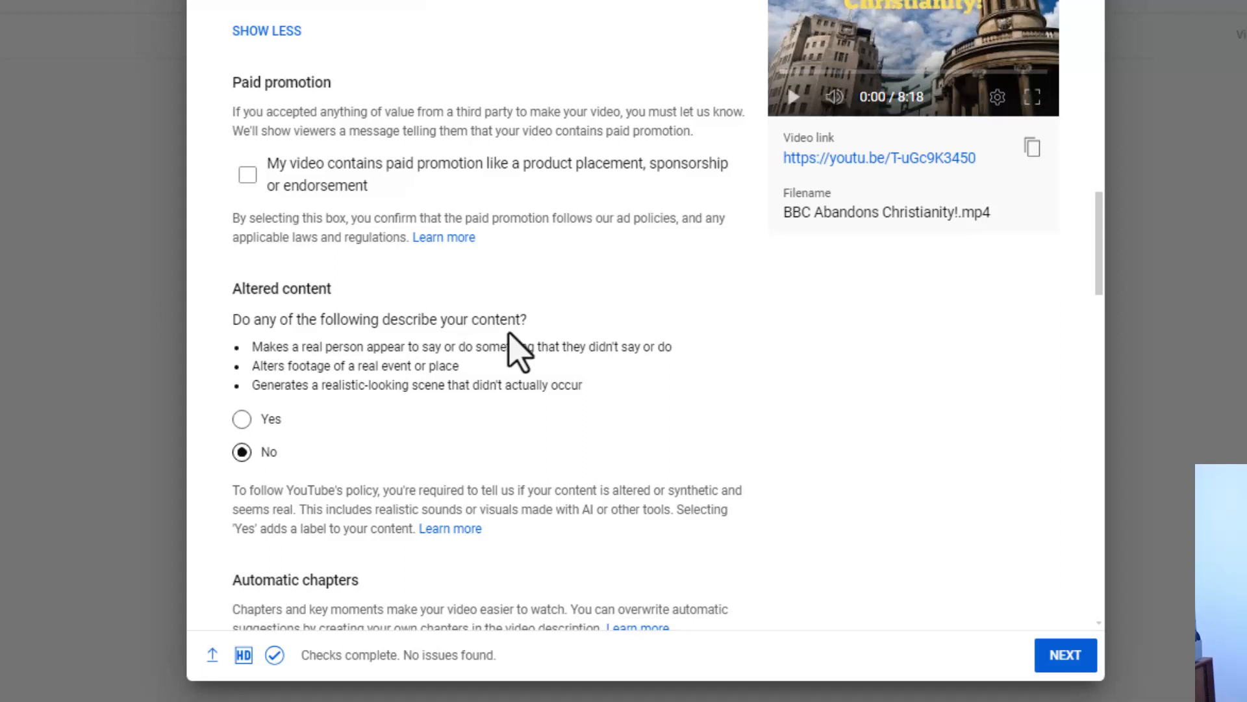
pyautogui.moveTo(547, 330)
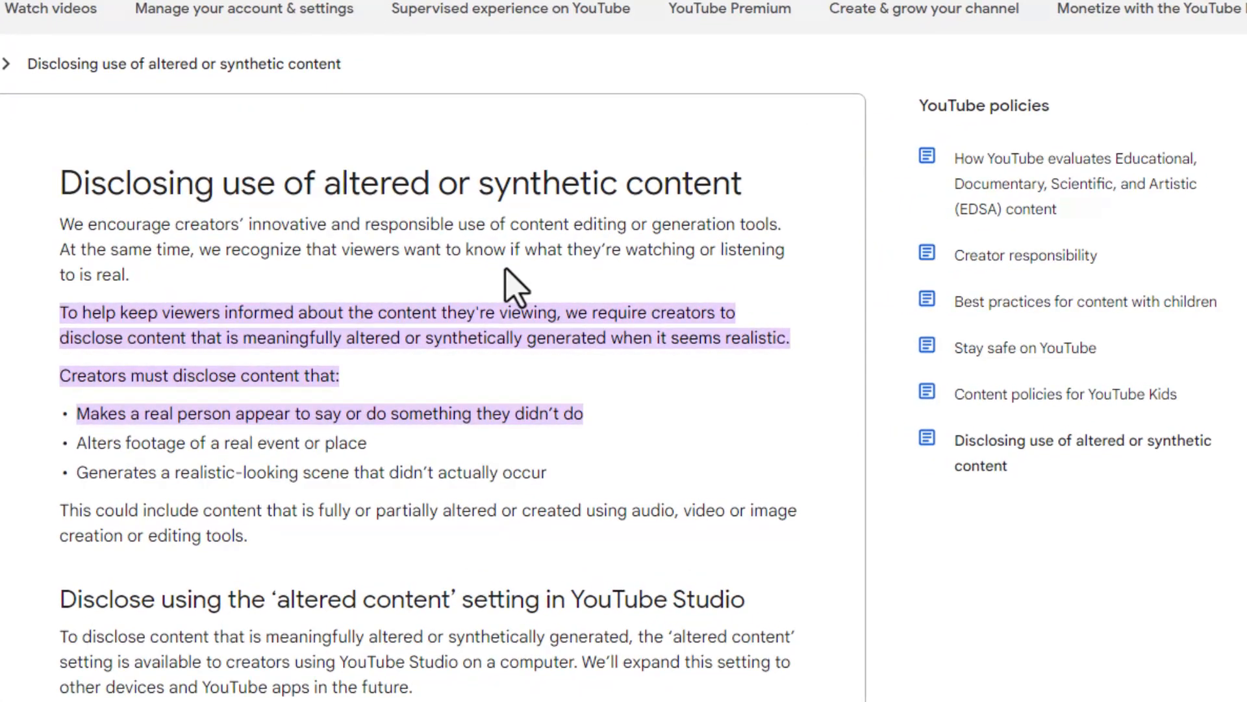
pyautogui.moveTo(544, 231)
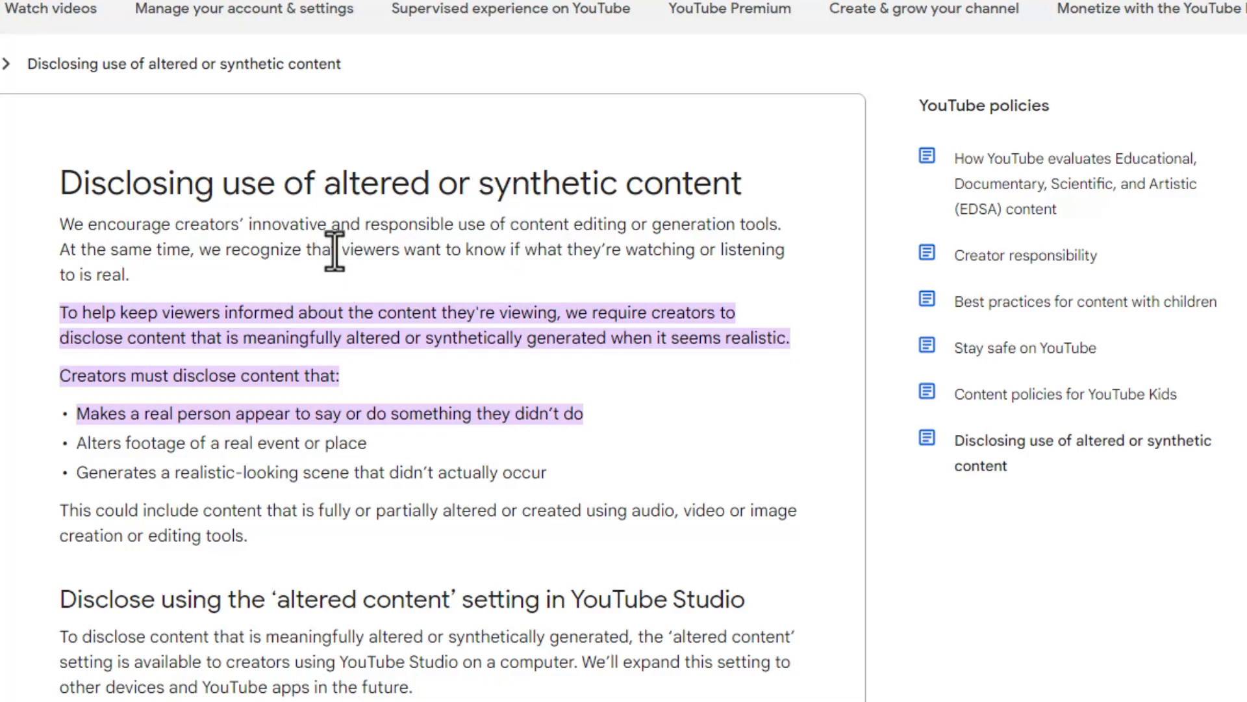
pyautogui.moveTo(354, 255)
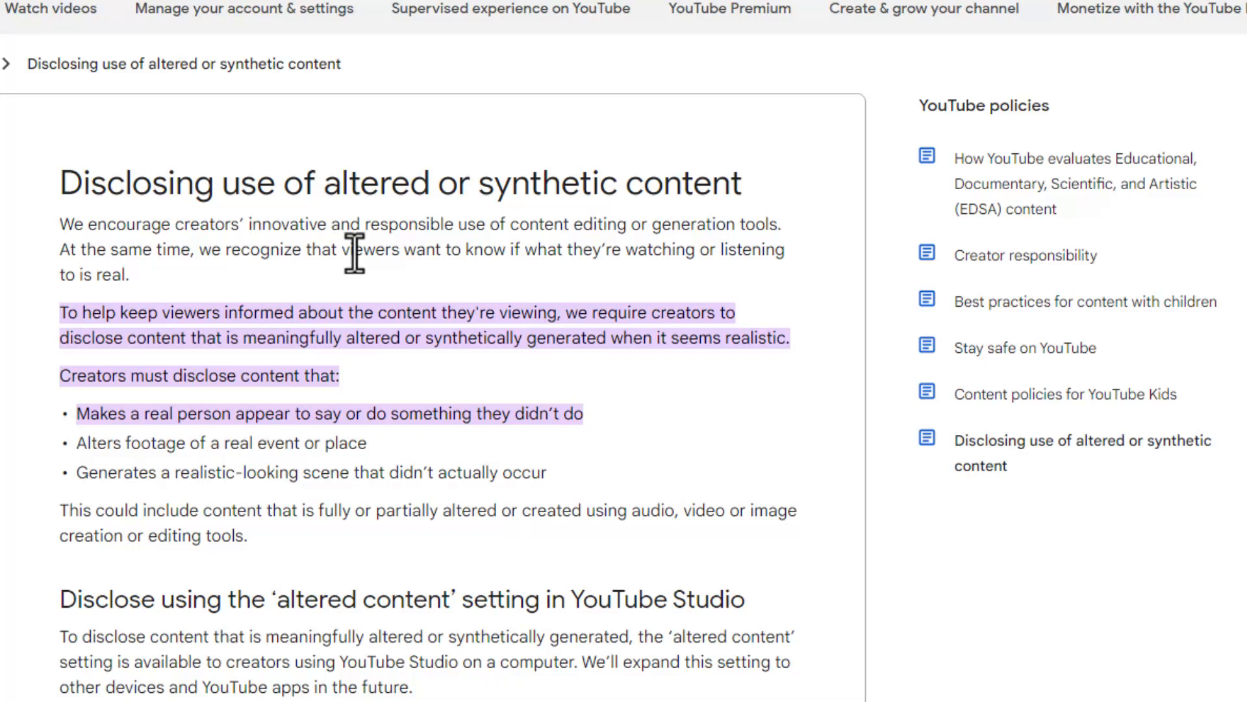
pyautogui.moveTo(588, 295)
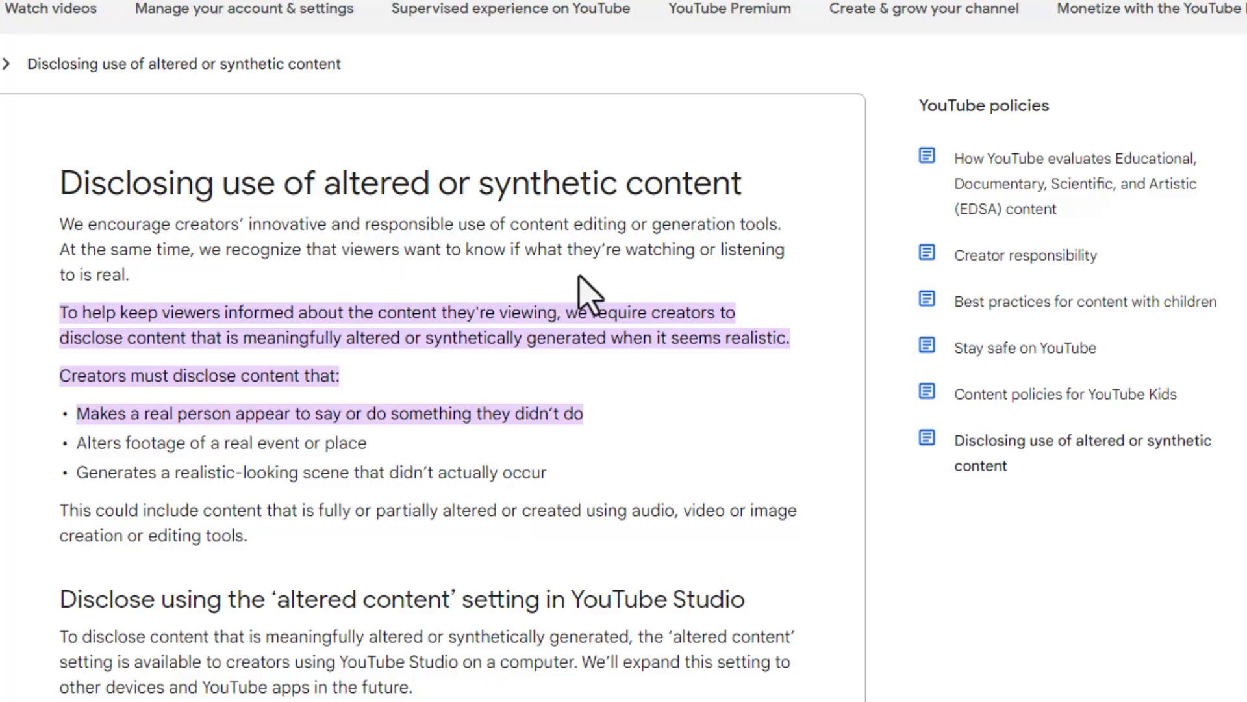
pyautogui.moveTo(662, 295)
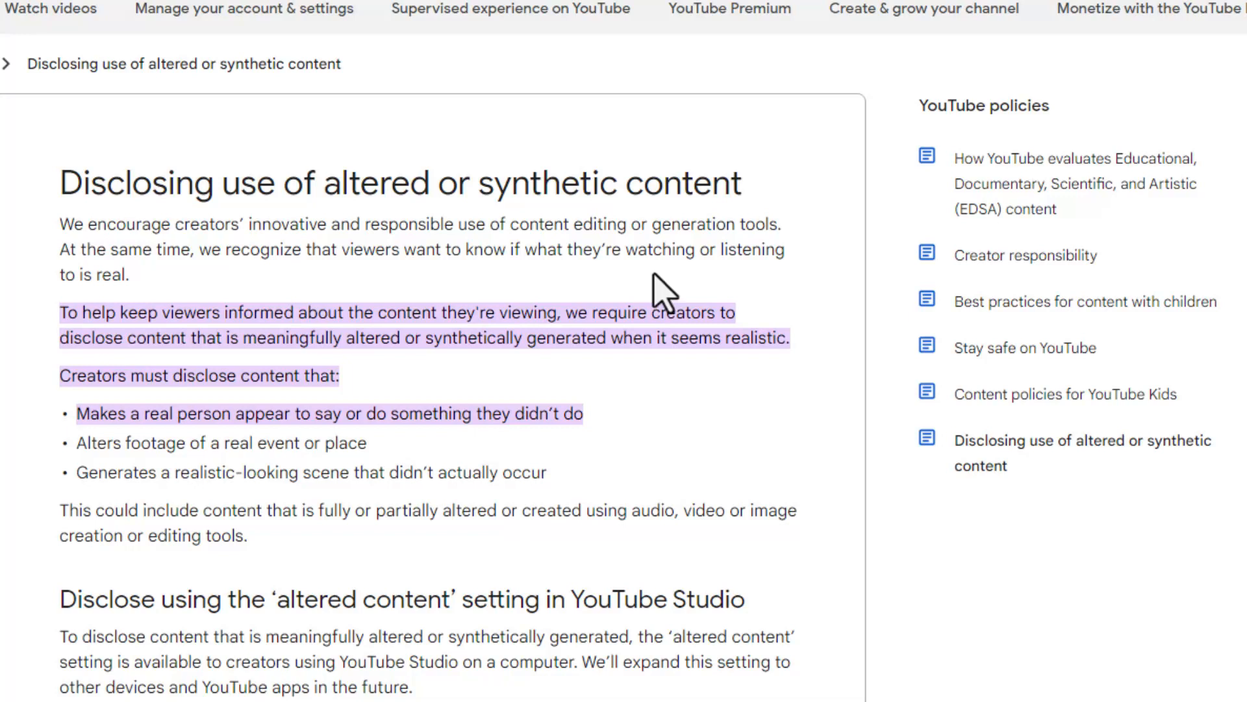
pyautogui.moveTo(715, 286)
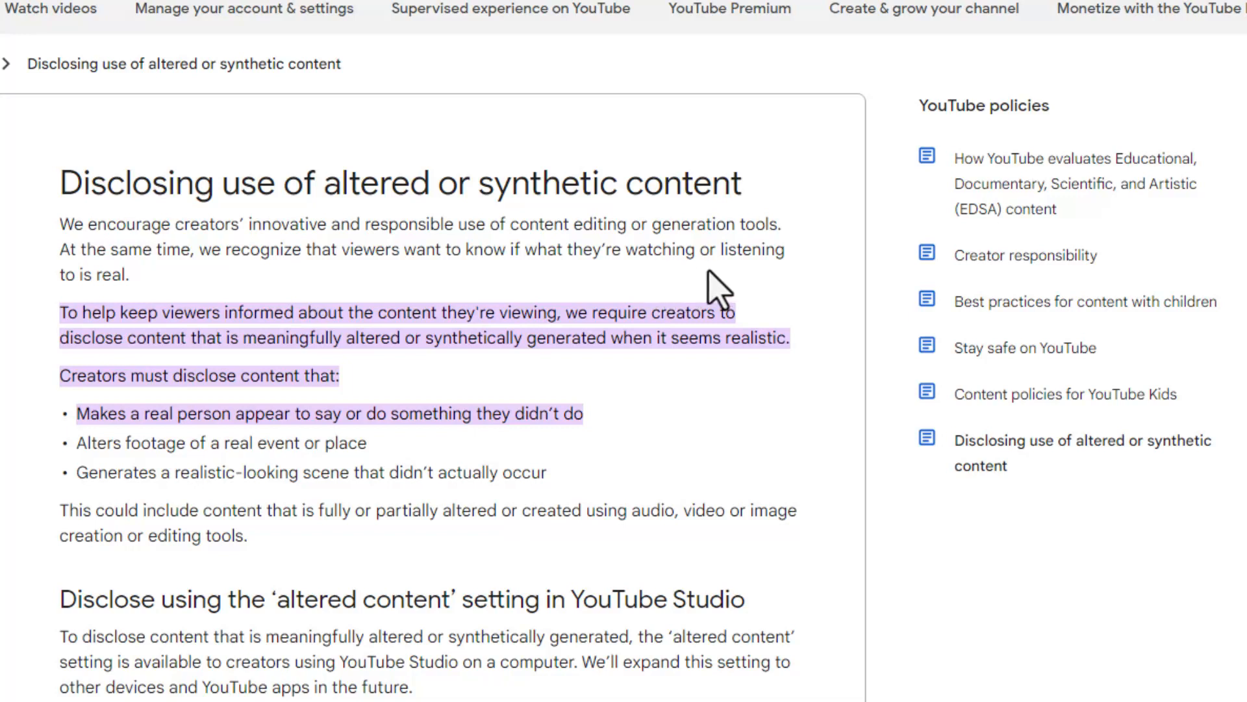
pyautogui.moveTo(462, 295)
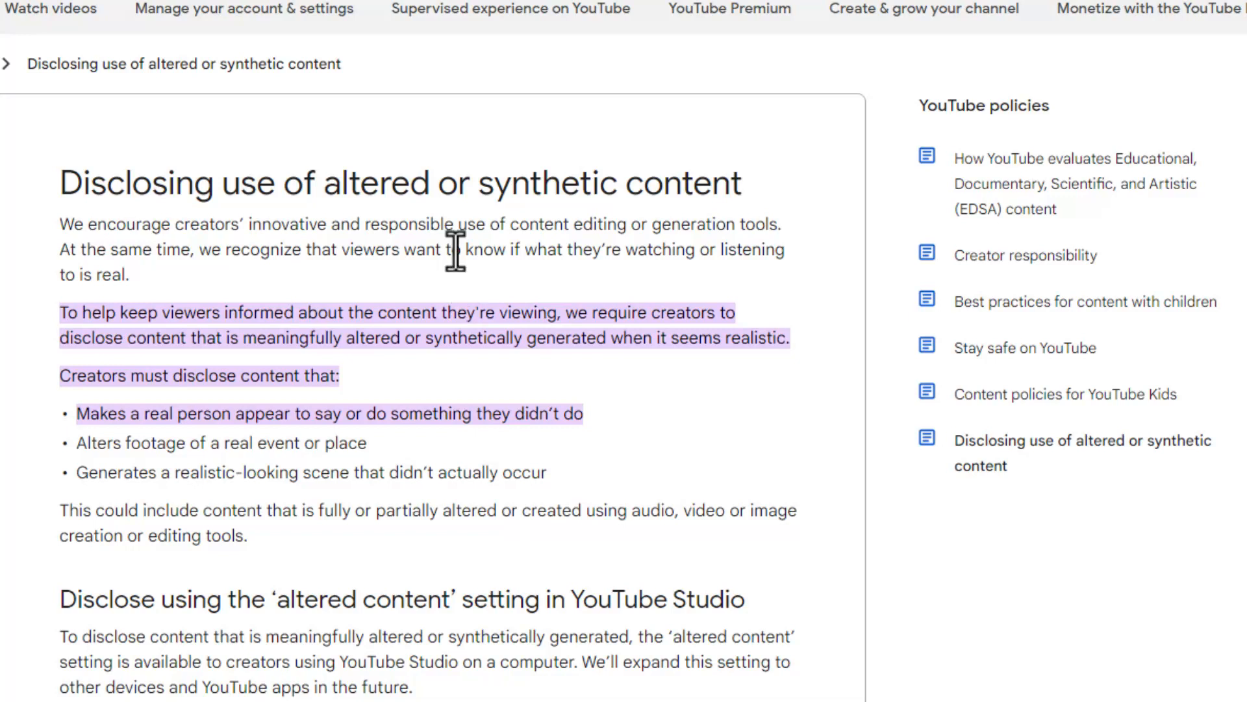
pyautogui.moveTo(472, 290)
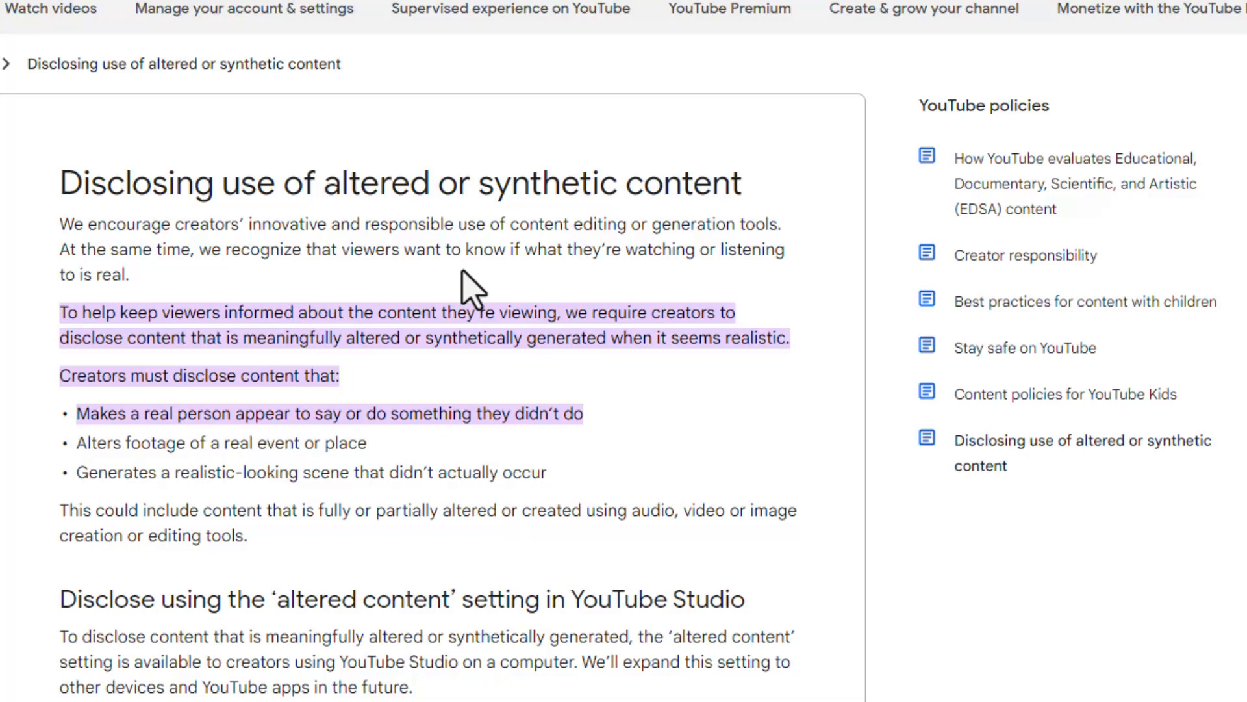
pyautogui.moveTo(269, 341)
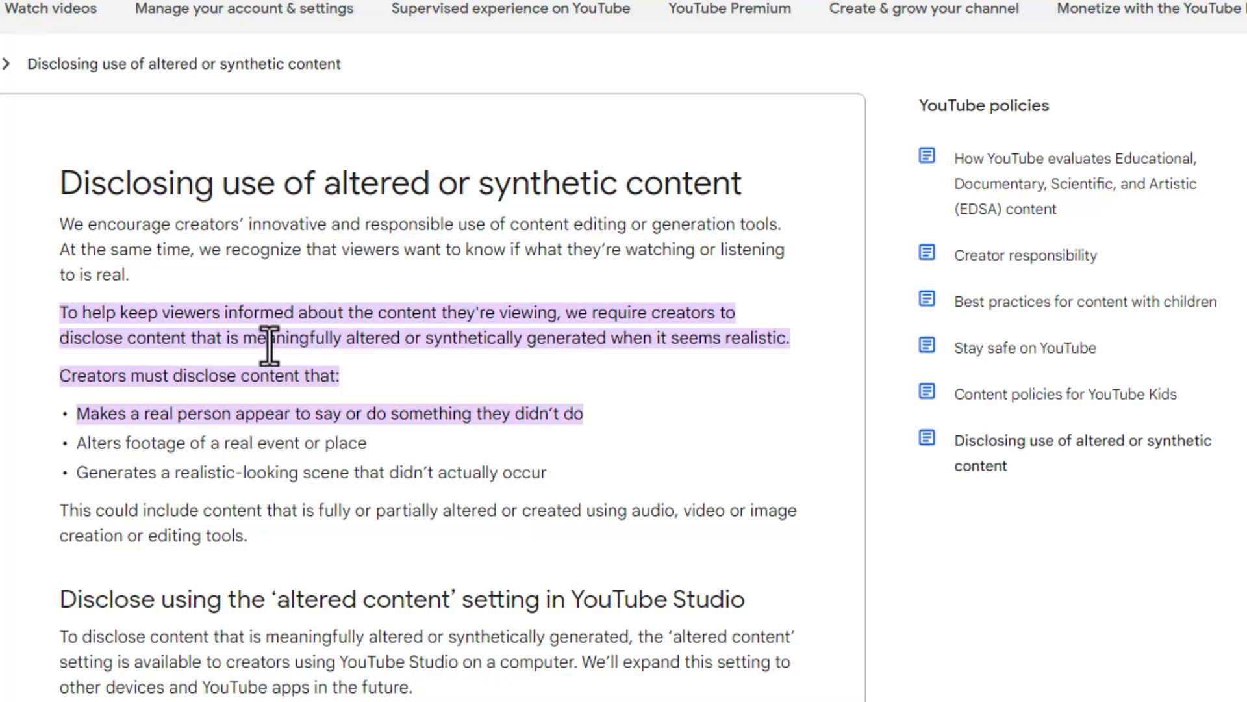
pyautogui.moveTo(208, 337)
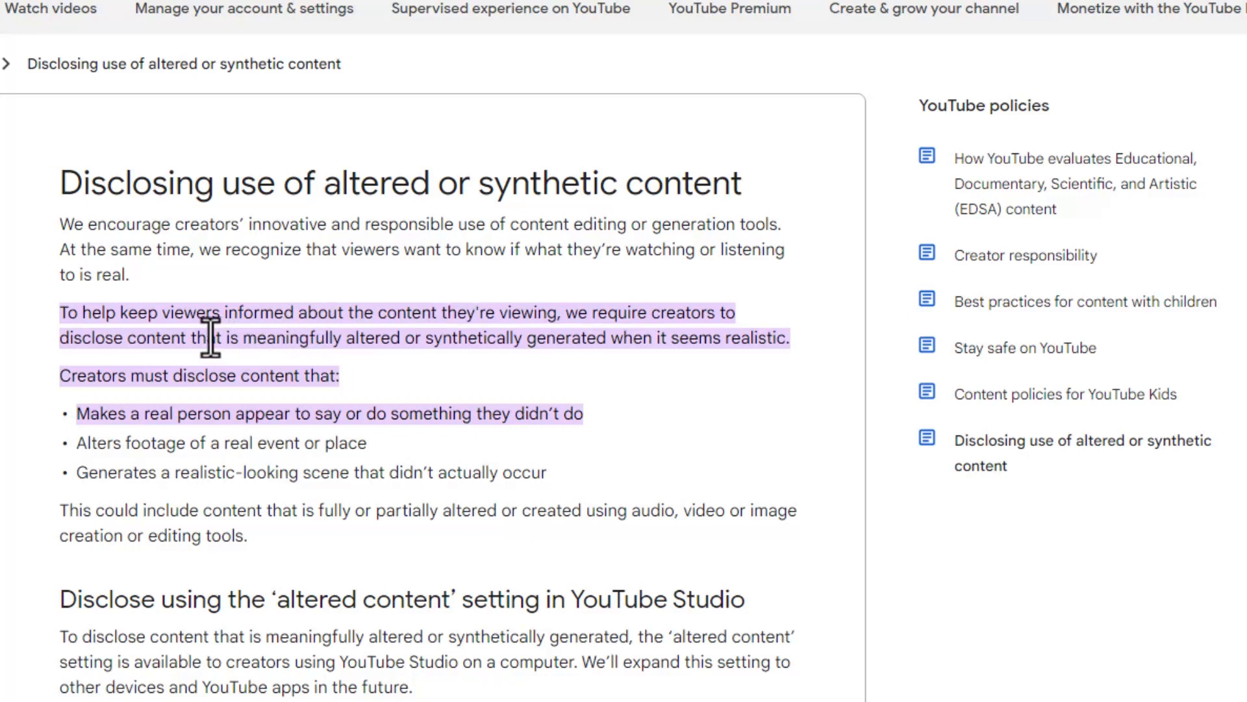
pyautogui.moveTo(436, 376)
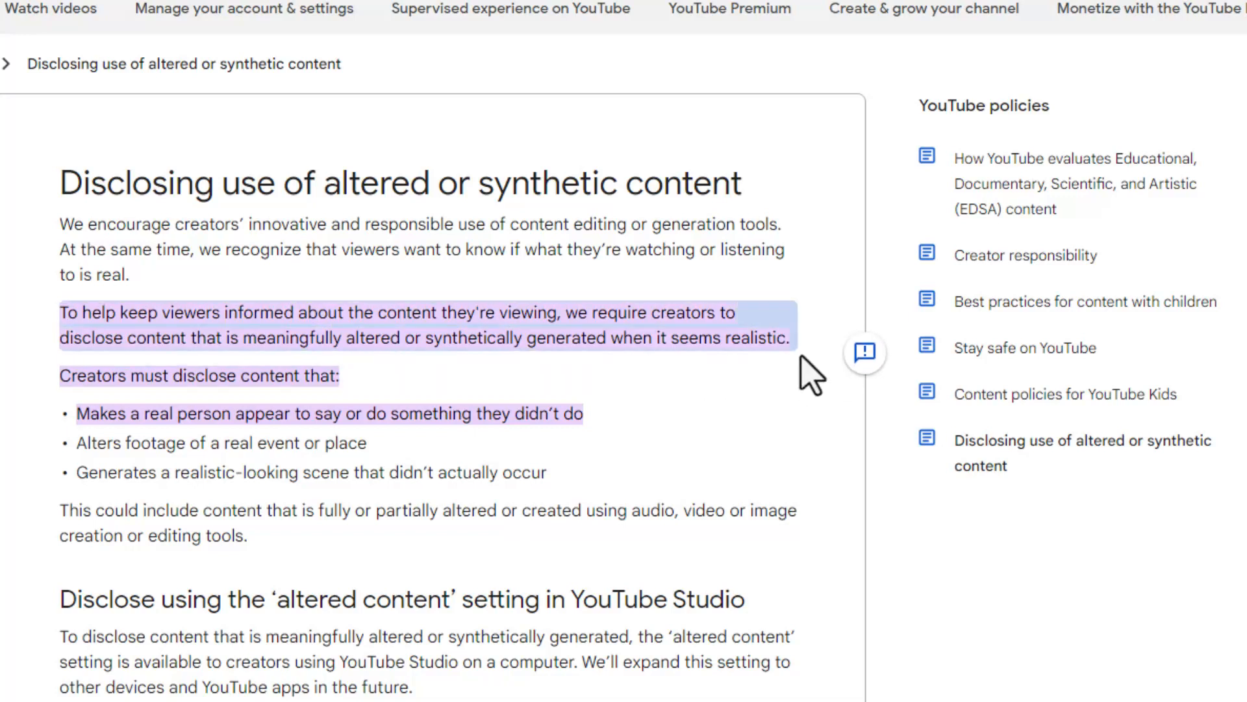
pyautogui.moveTo(259, 413)
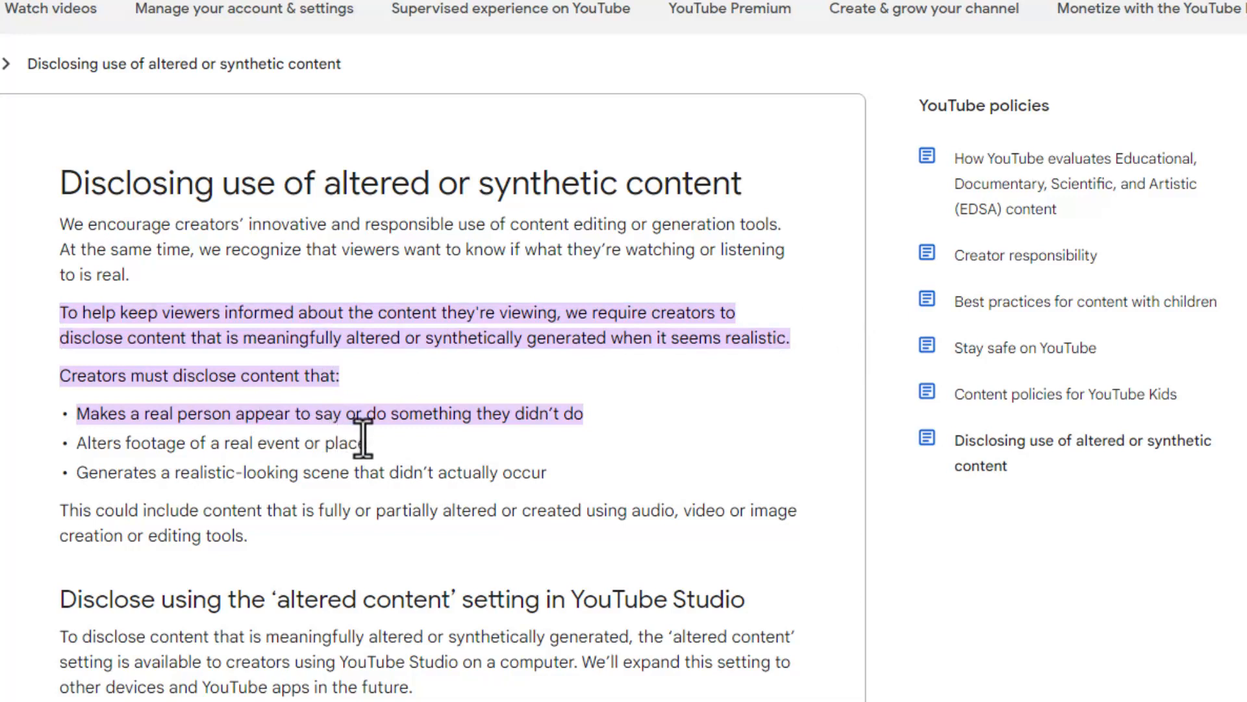
pyautogui.moveTo(557, 461)
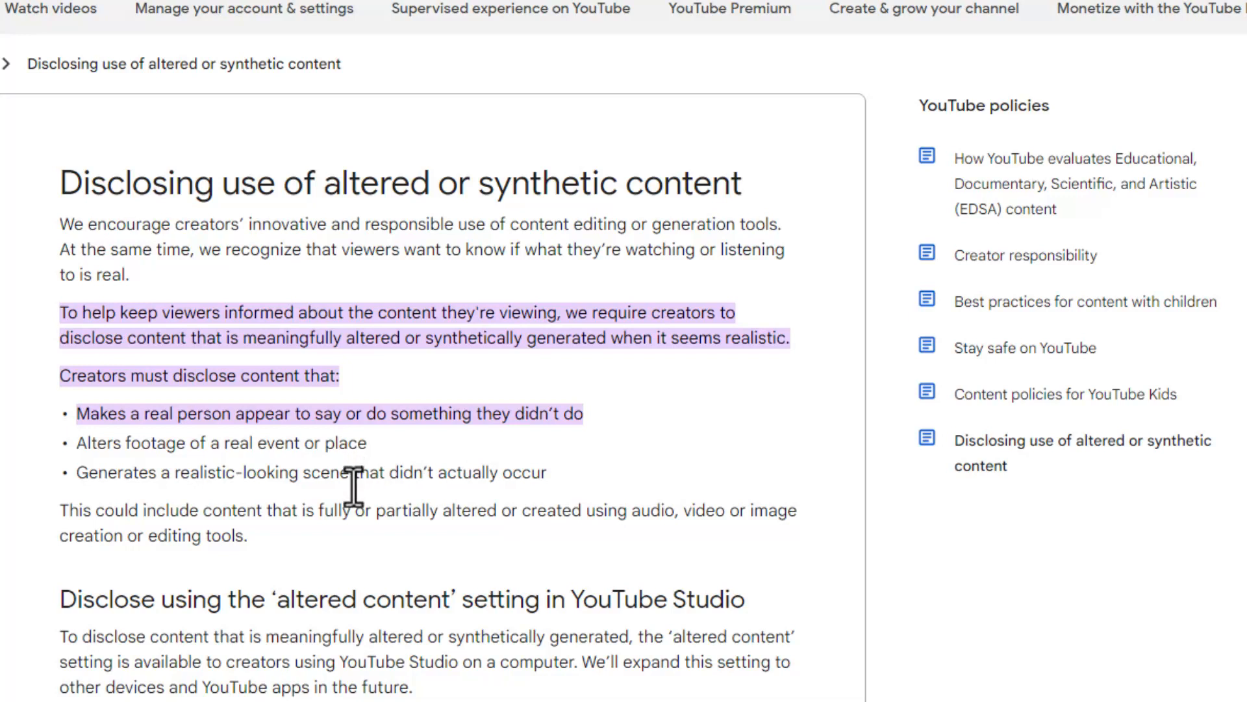
pyautogui.moveTo(477, 521)
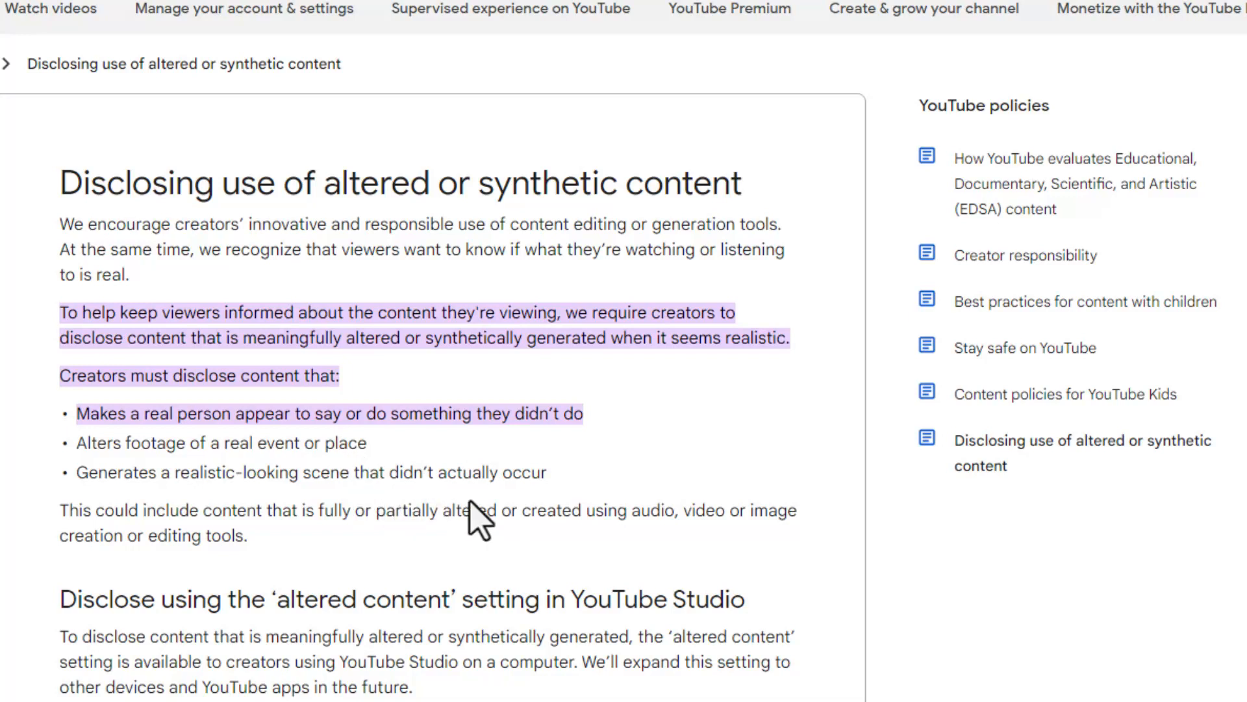
pyautogui.moveTo(320, 520)
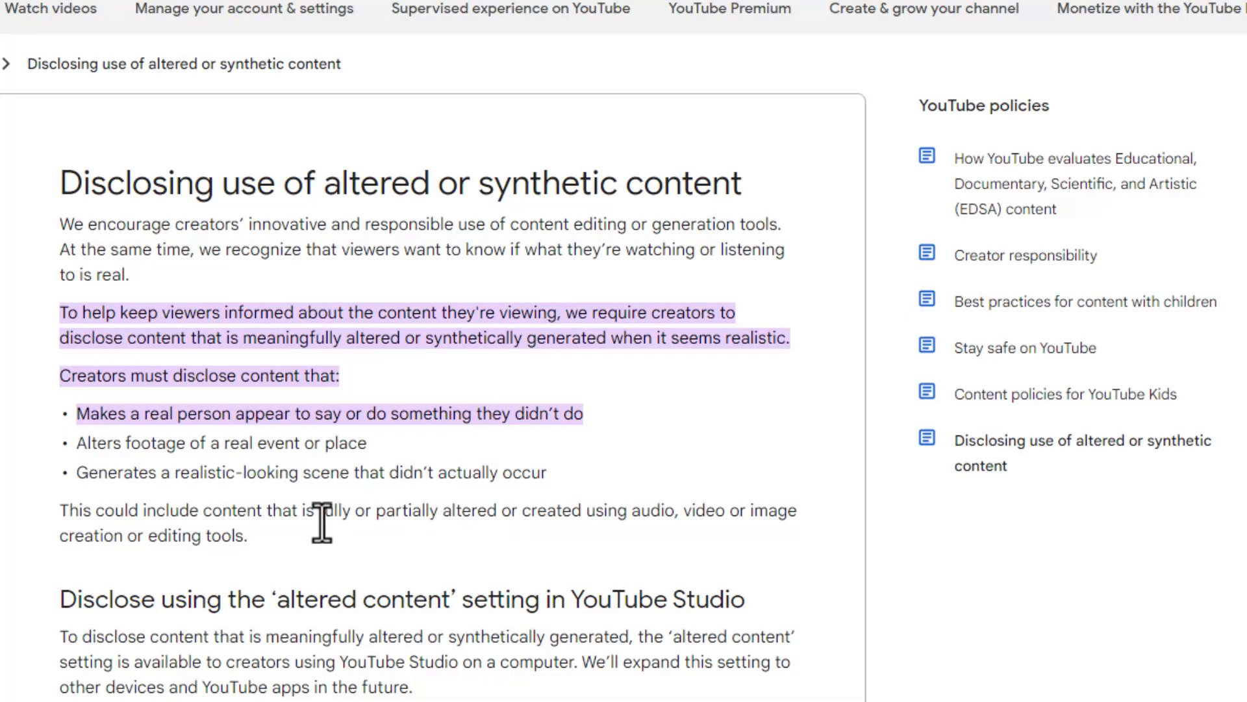
pyautogui.moveTo(437, 559)
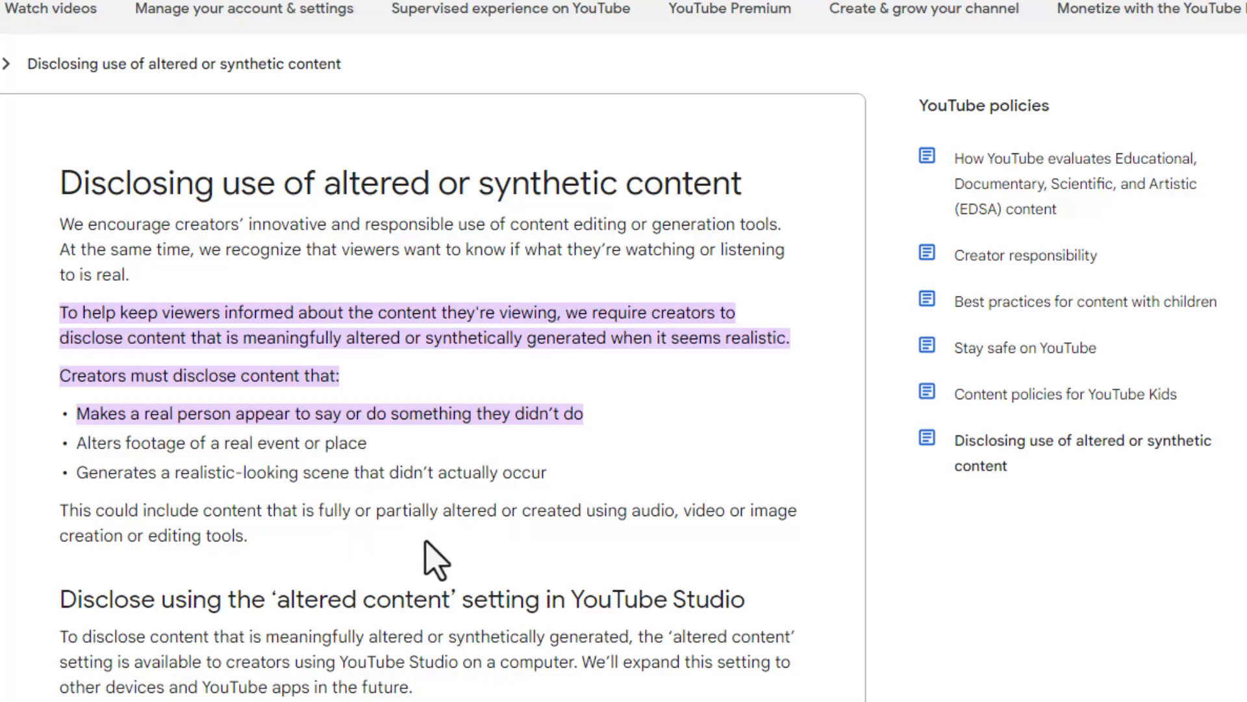
pyautogui.moveTo(627, 551)
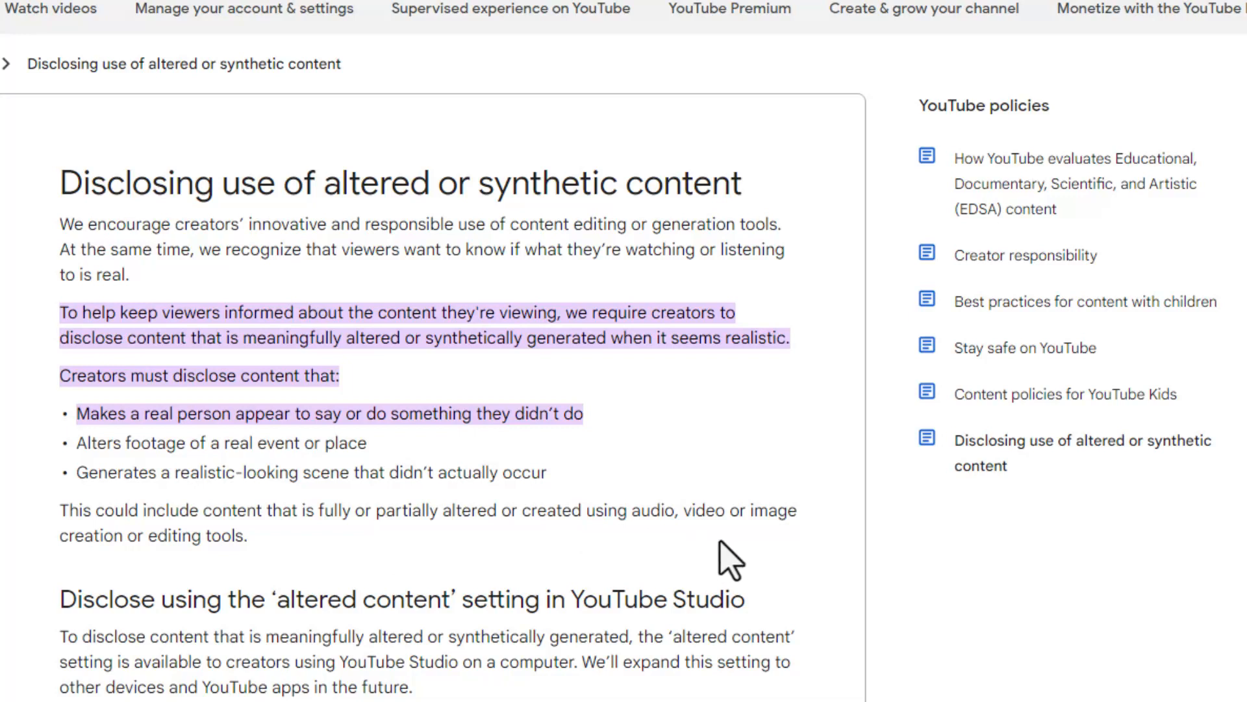
pyautogui.moveTo(528, 568)
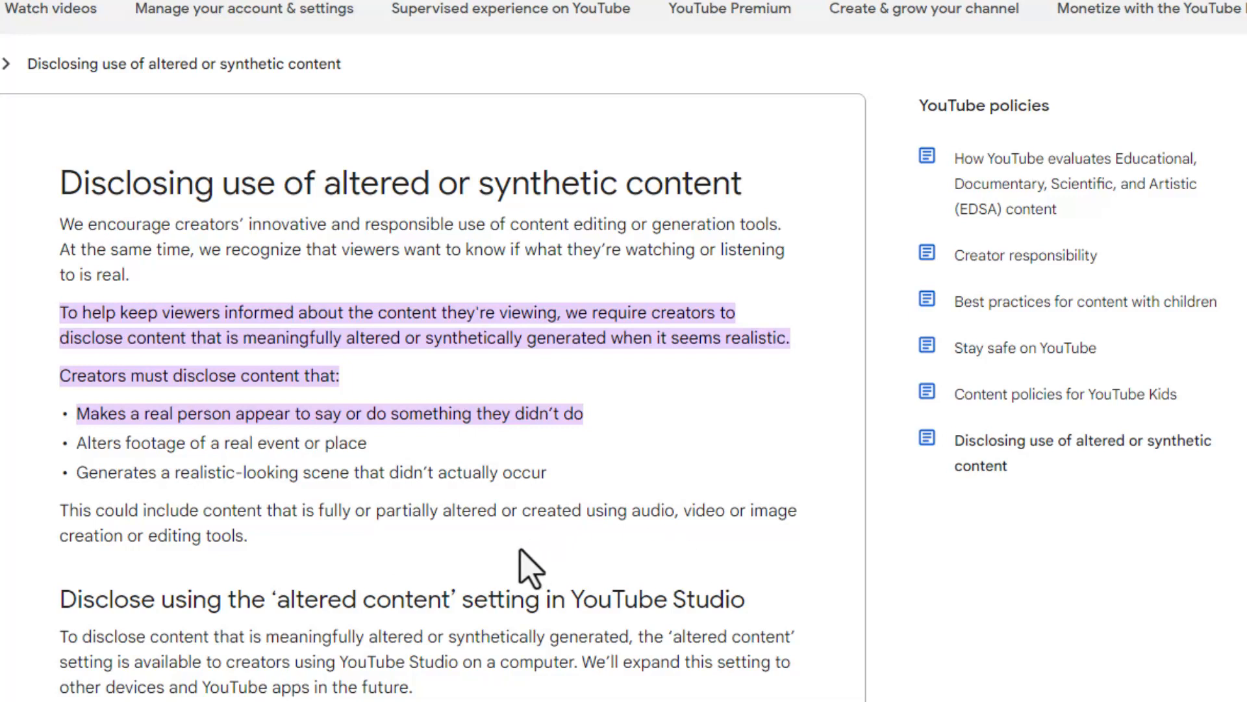
pyautogui.moveTo(477, 577)
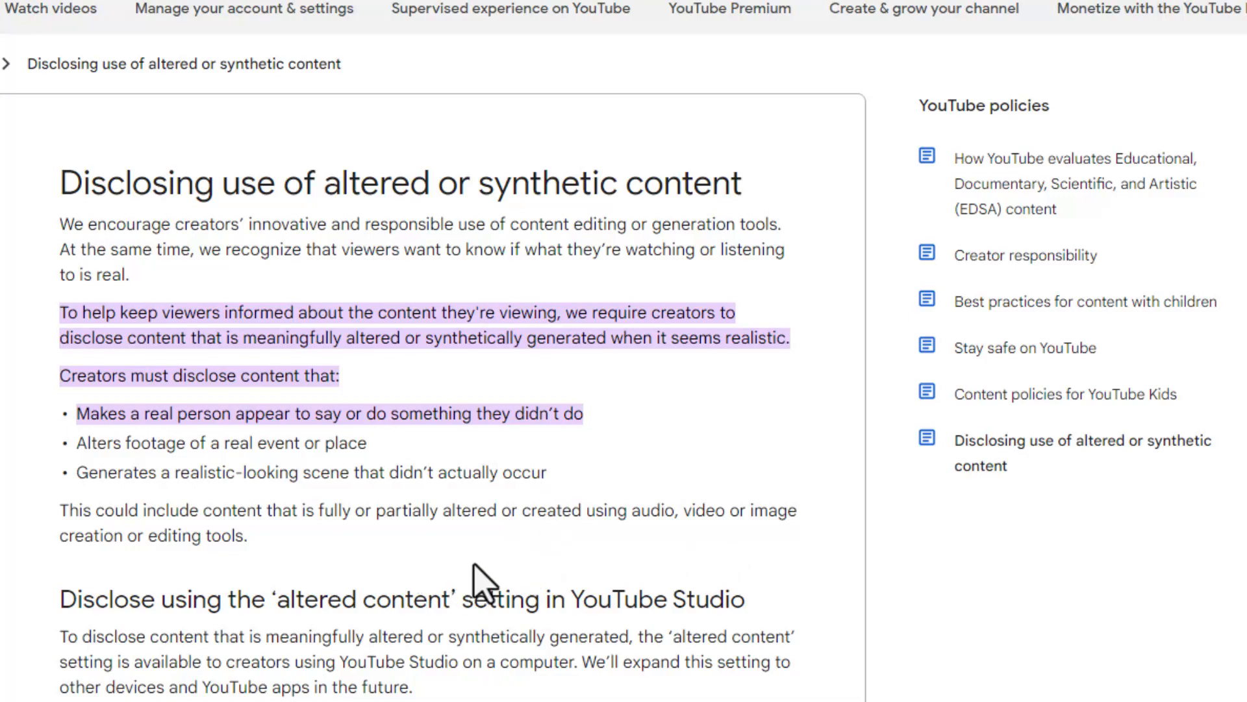
pyautogui.scroll(-3)
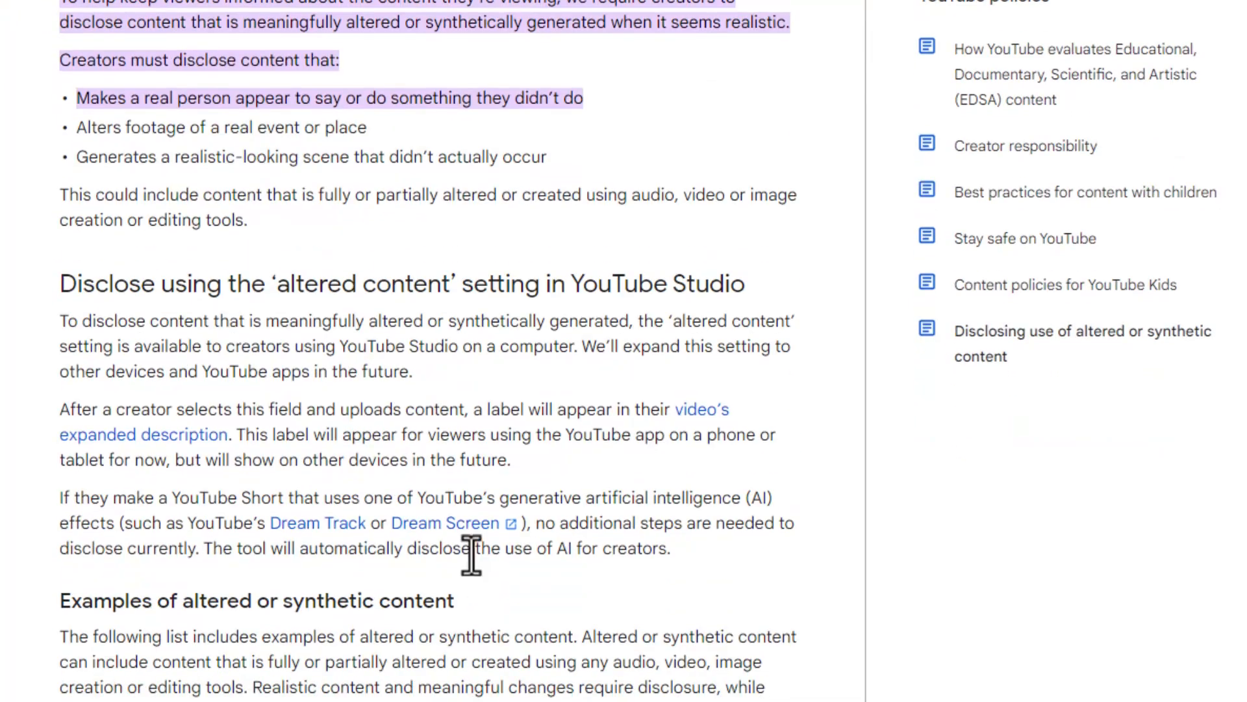
pyautogui.scroll(-3)
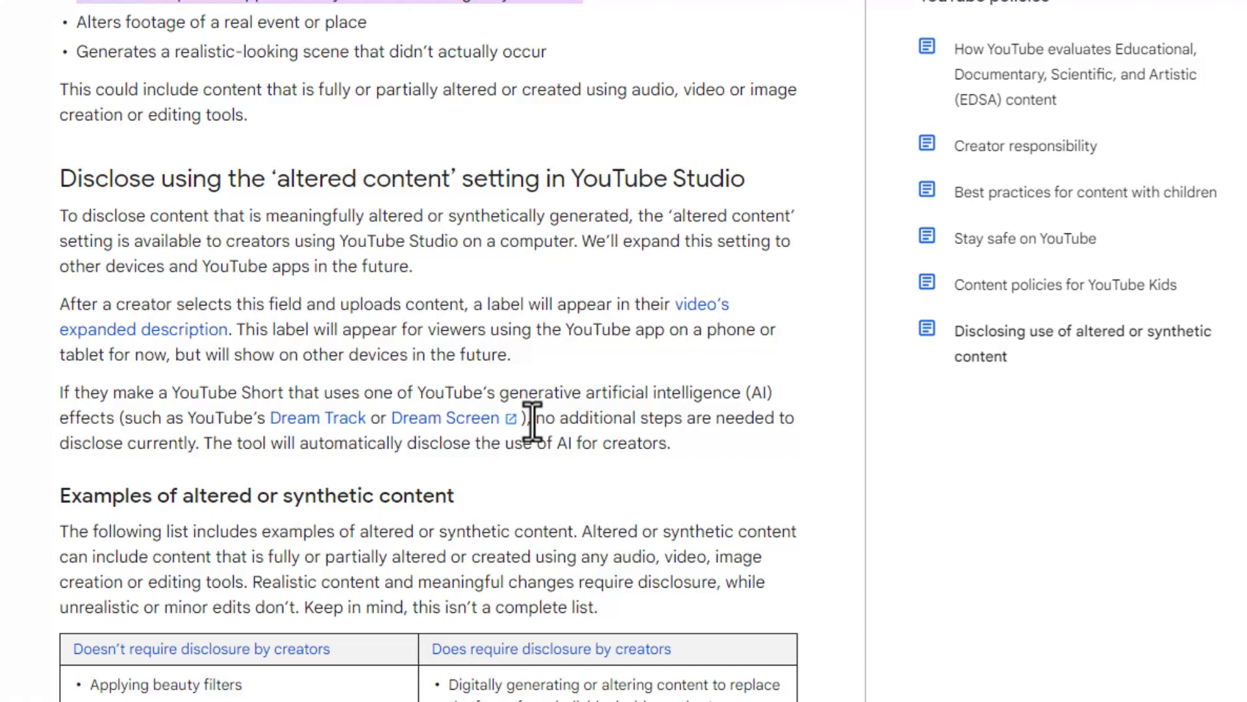
pyautogui.moveTo(530, 460)
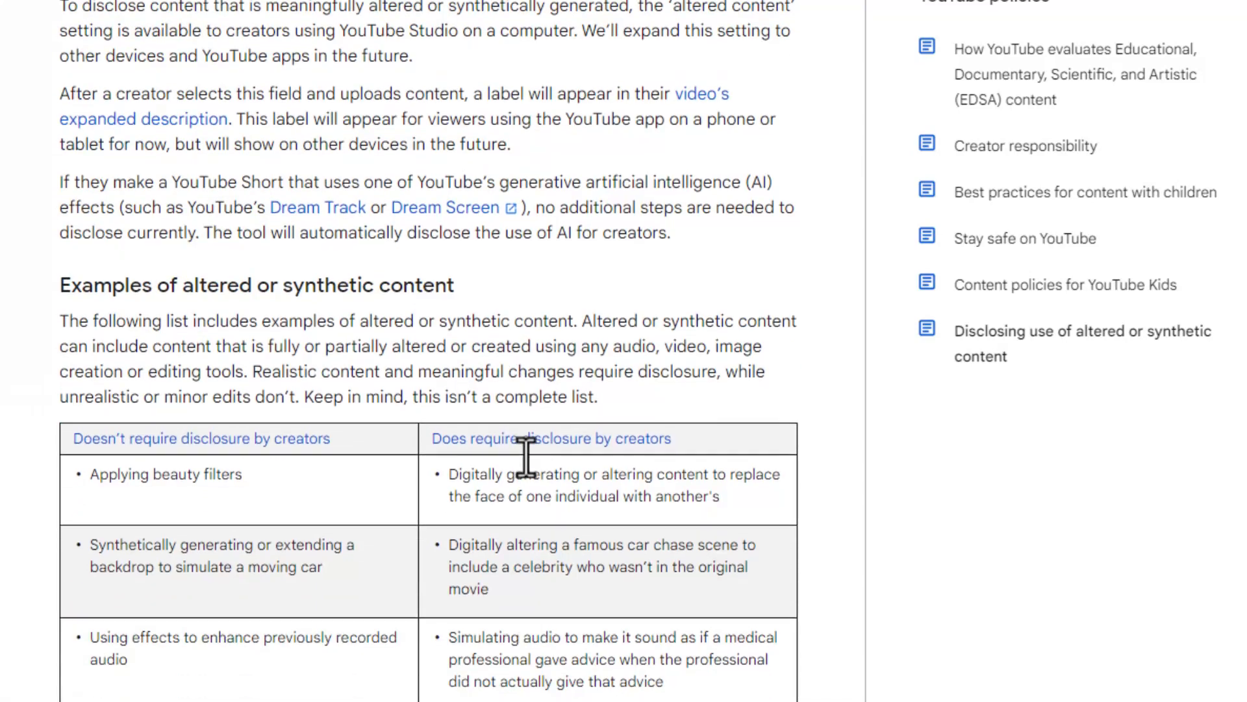
pyautogui.scroll(3)
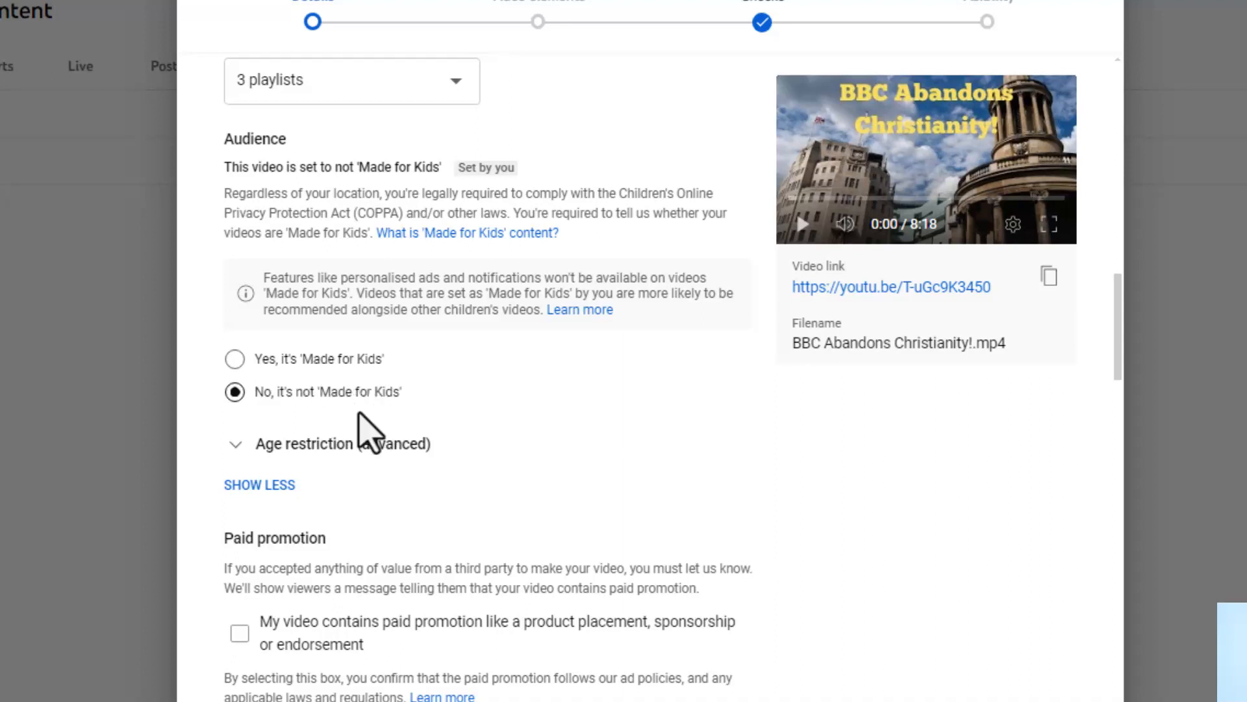
pyautogui.moveTo(282, 421)
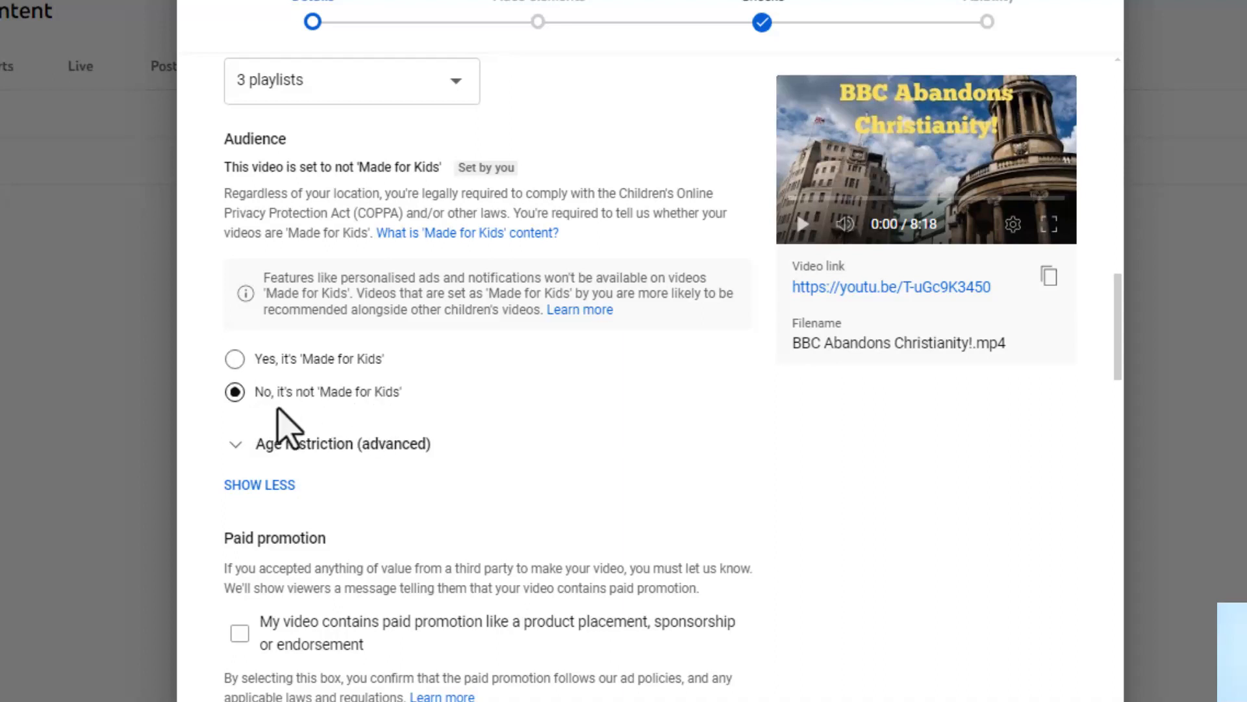
pyautogui.moveTo(299, 427)
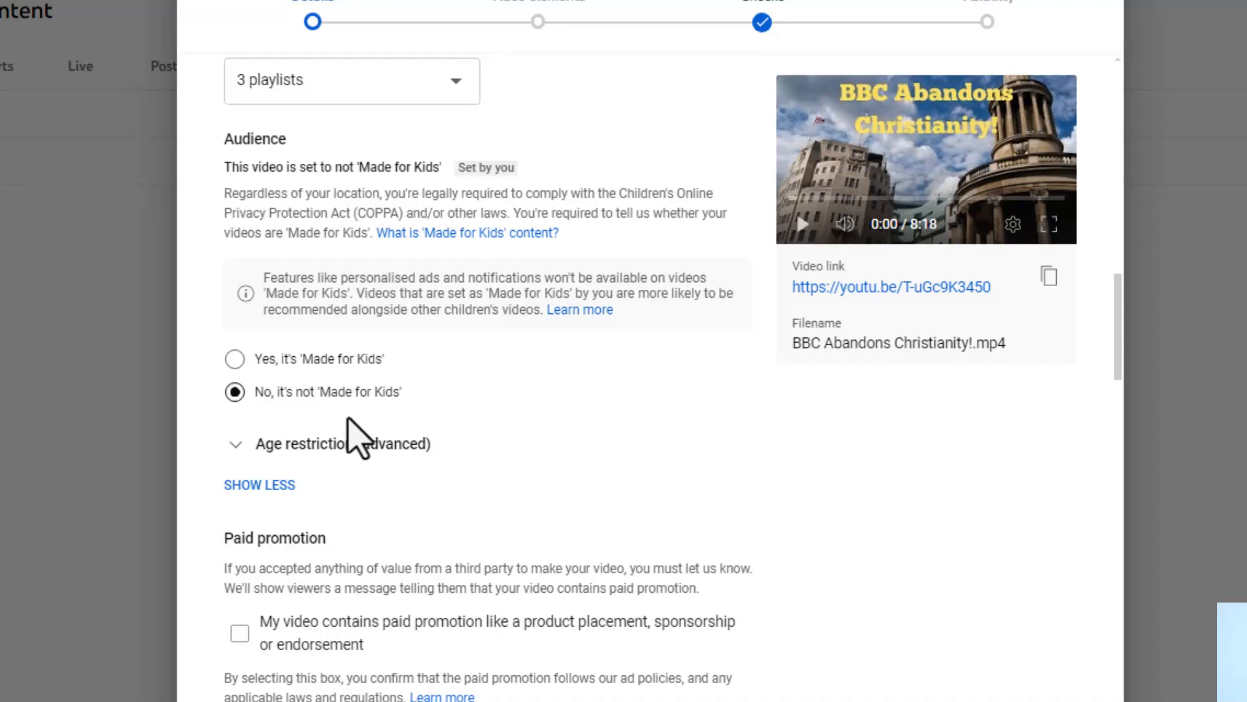
pyautogui.moveTo(386, 430)
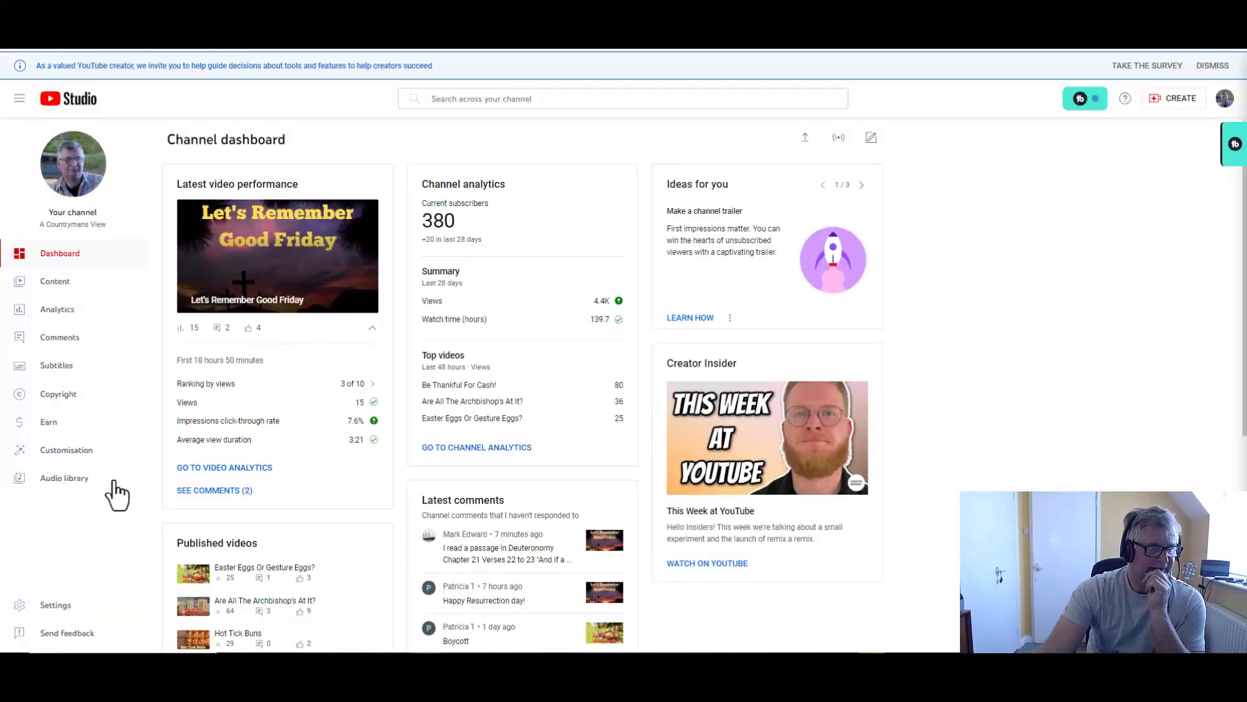
# Bring up the channel Settings dialog from the dashboard sidebar.
pyautogui.click(55, 604)
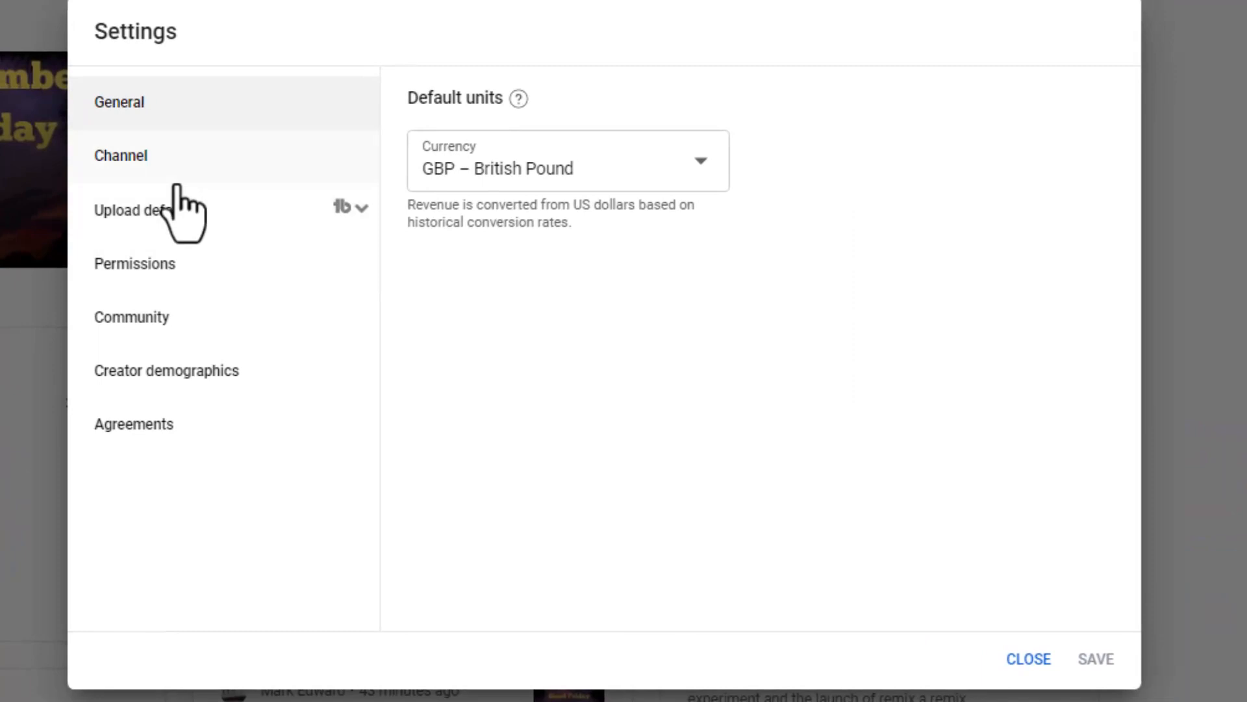
# Show the Channel section's Advanced settings with audience set to not Made for Kids.
pyautogui.click(120, 154)
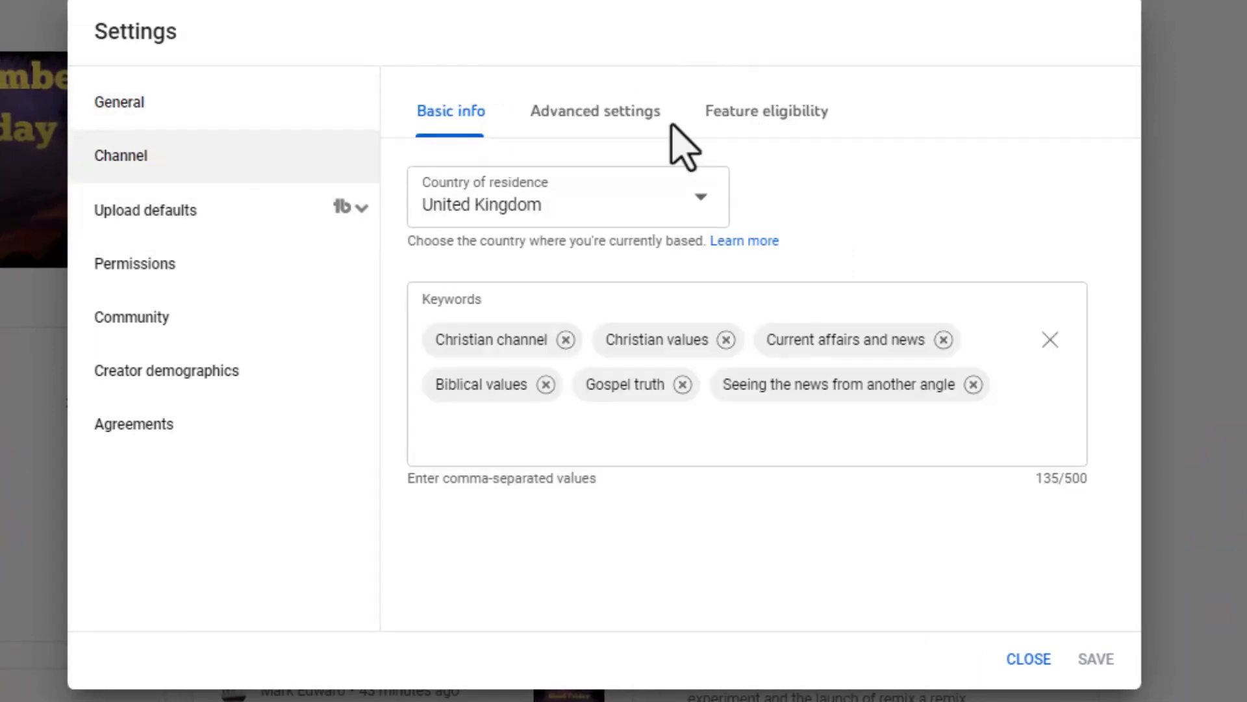
pyautogui.click(594, 111)
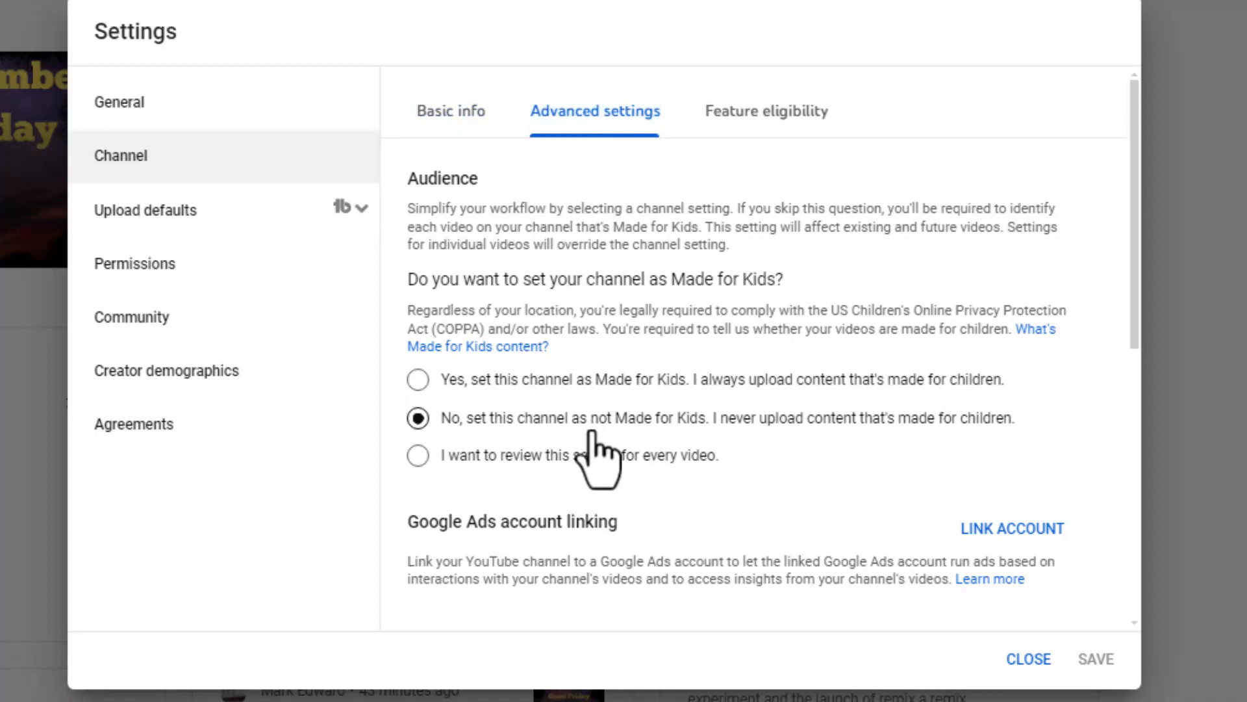
pyautogui.moveTo(651, 463)
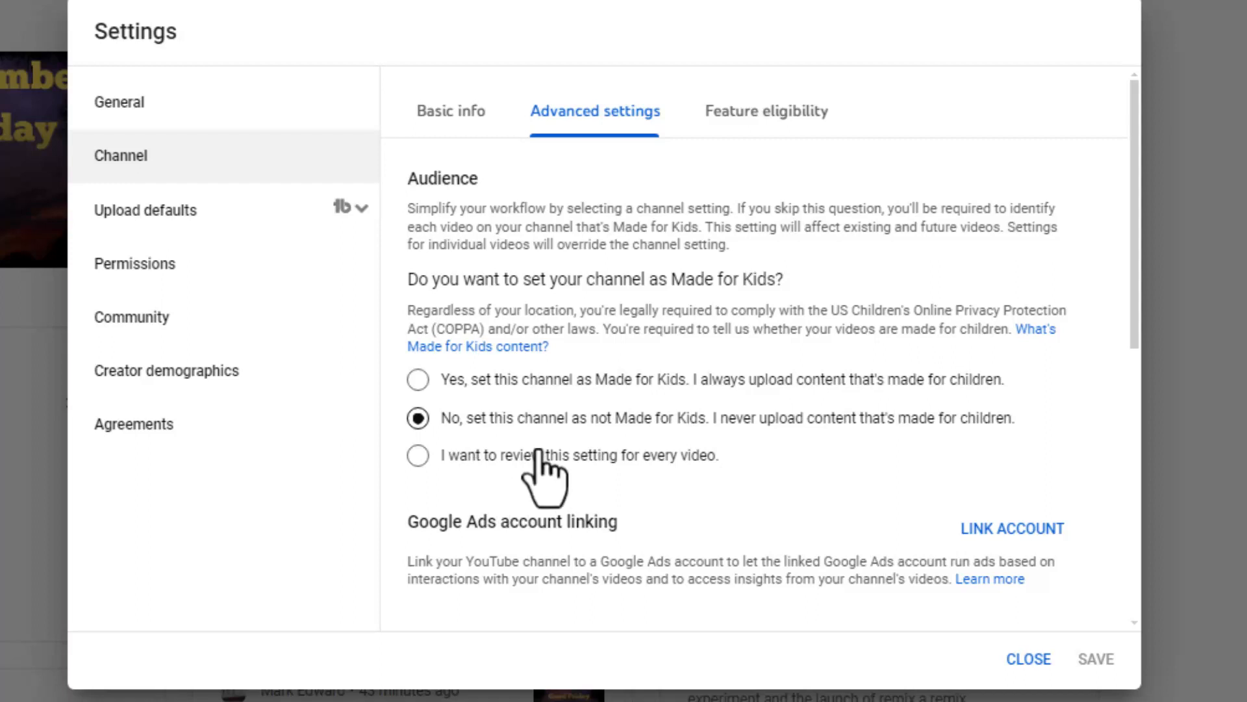
pyautogui.moveTo(533, 458)
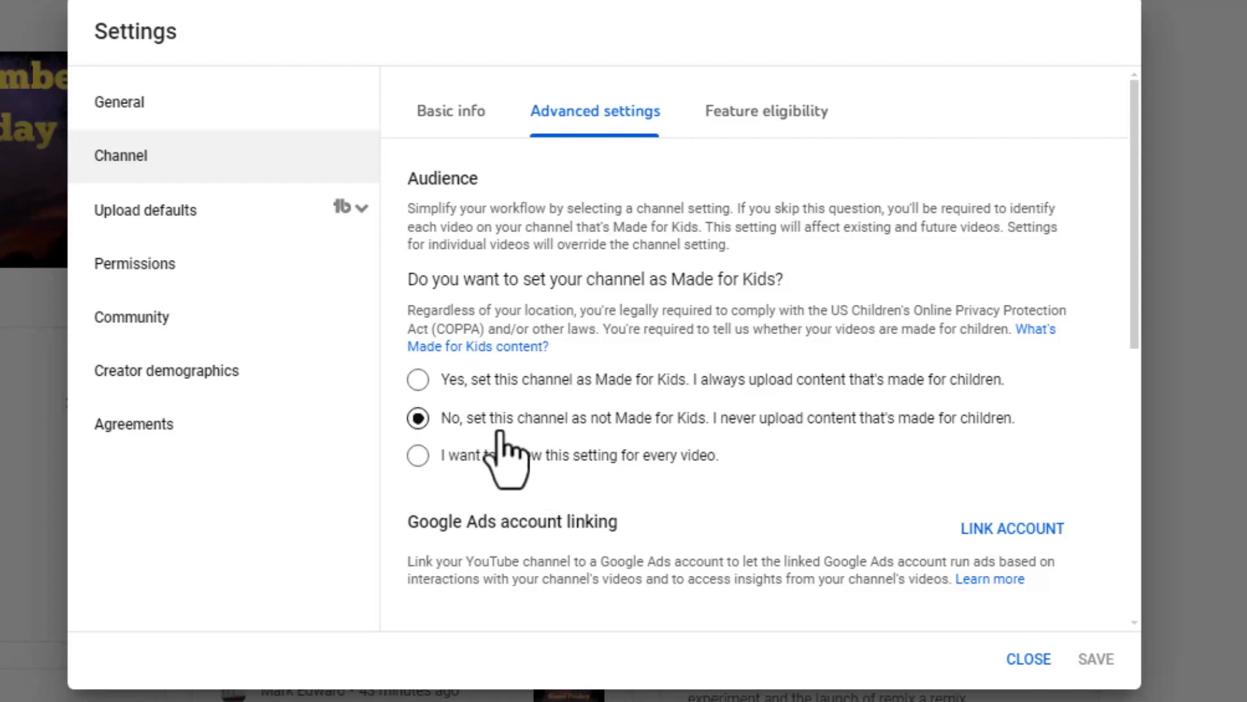
pyautogui.moveTo(589, 461)
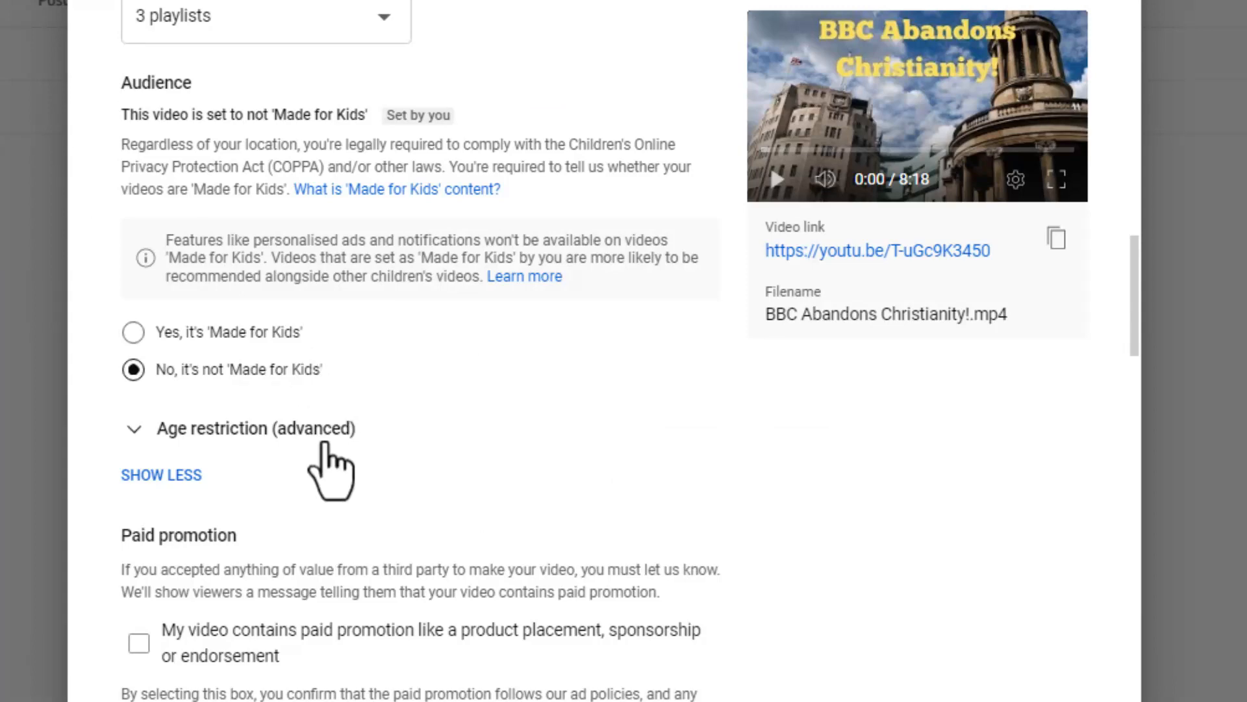
# Scroll the upload details down to the Altered content answer set to No.
pyautogui.scroll(-3)
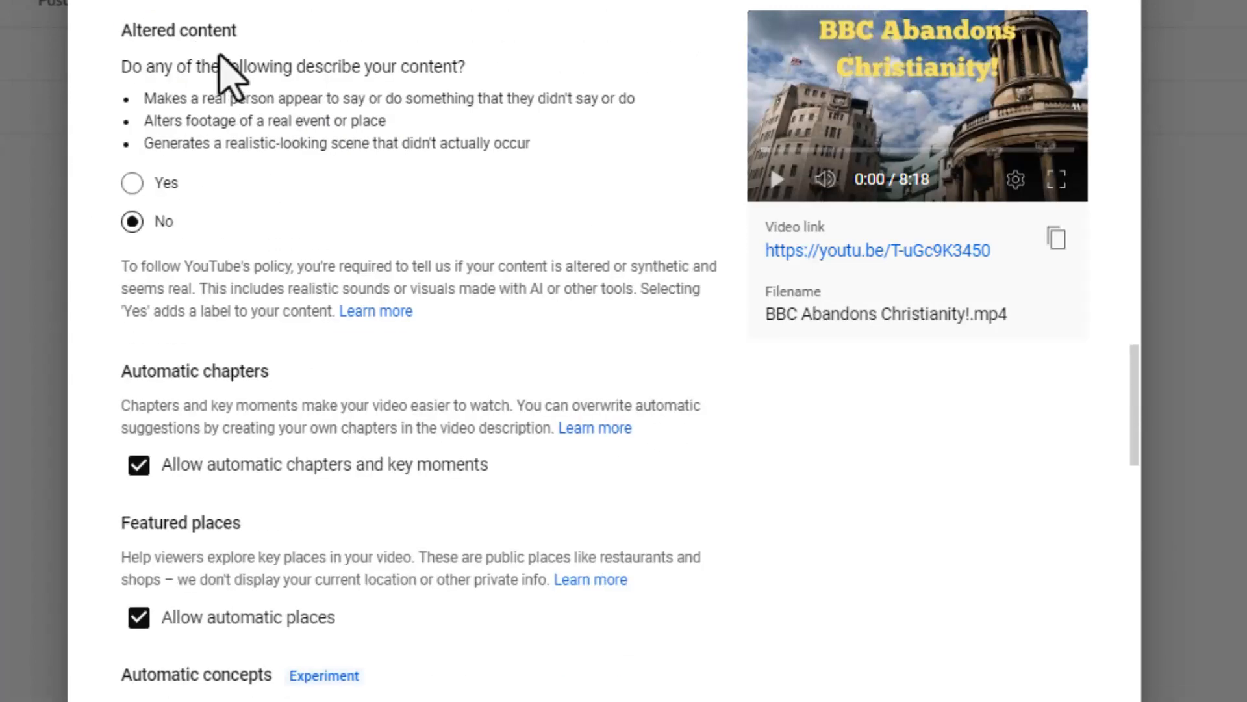
pyautogui.moveTo(288, 232)
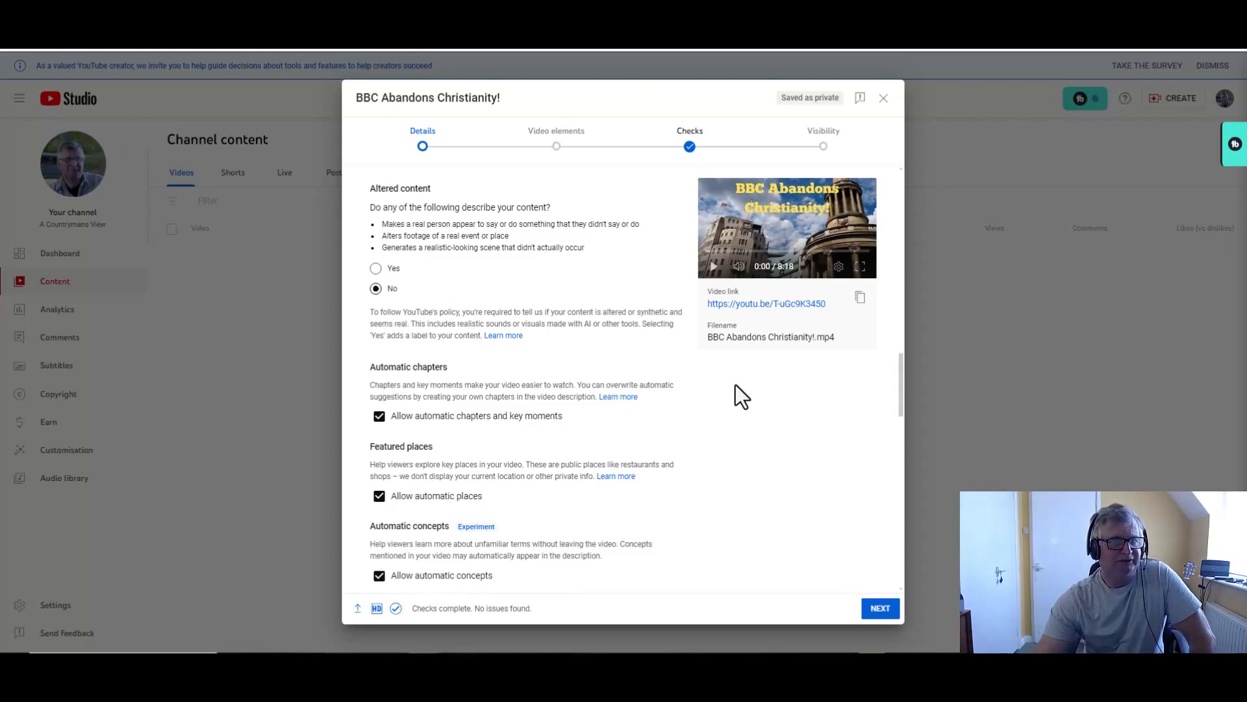
pyautogui.moveTo(747, 408)
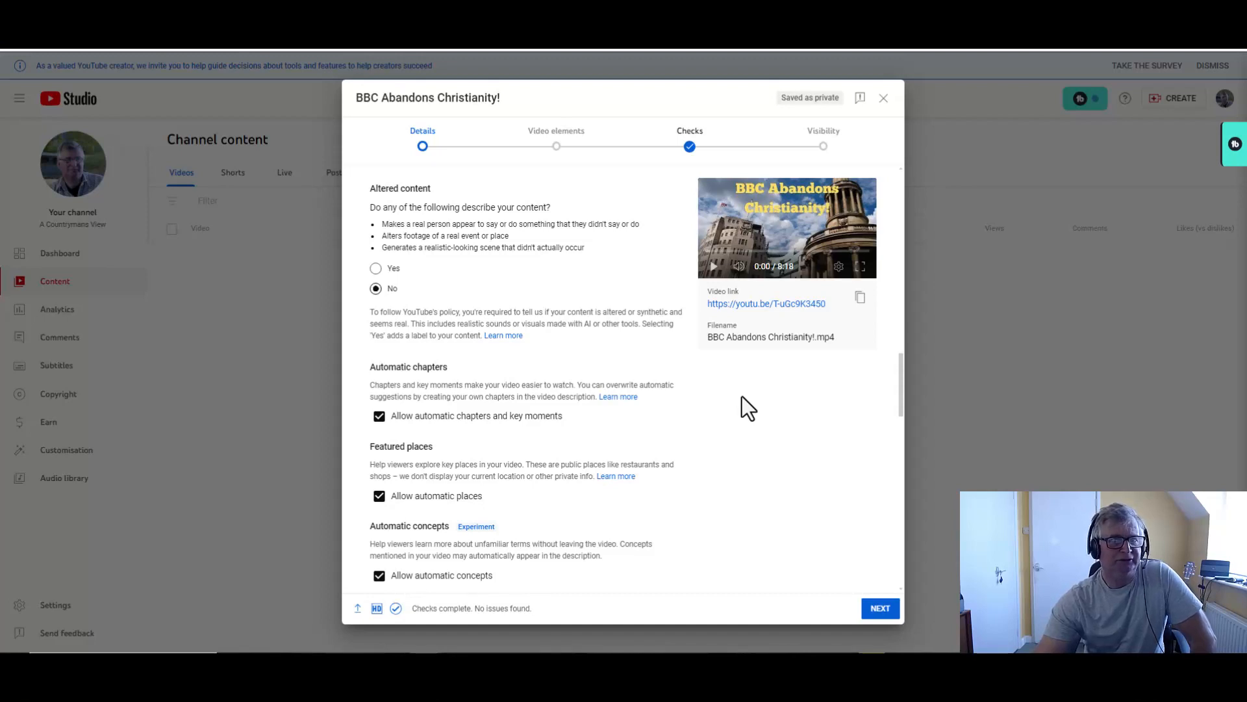